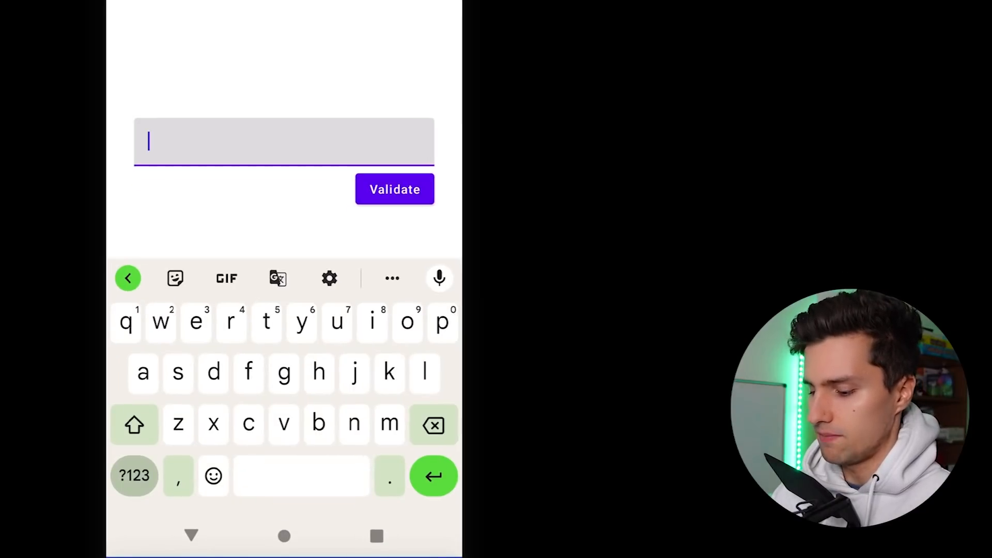
Enter 'philipp' in the name field, shorten it to 'ph', and tap Validate
type("philipp")
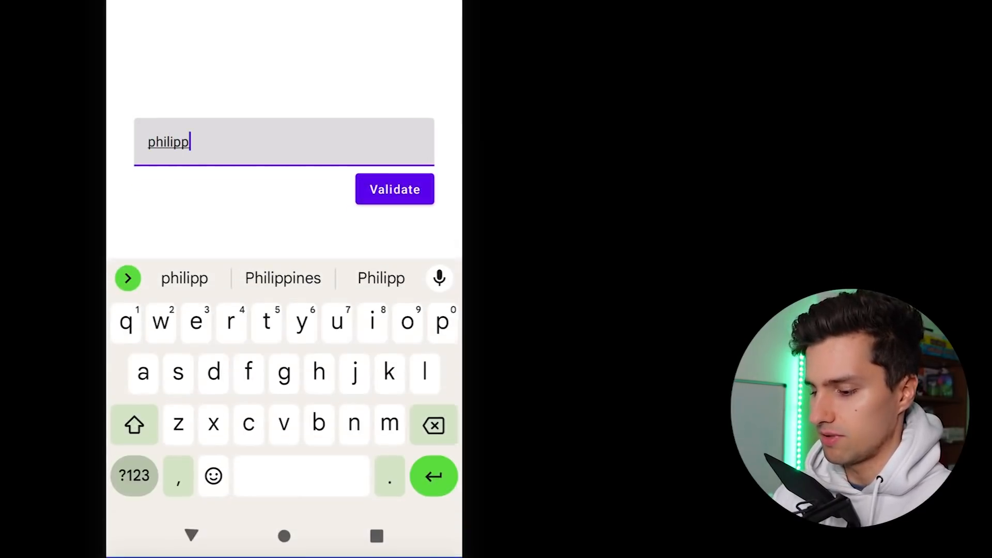
key("BackSpace")
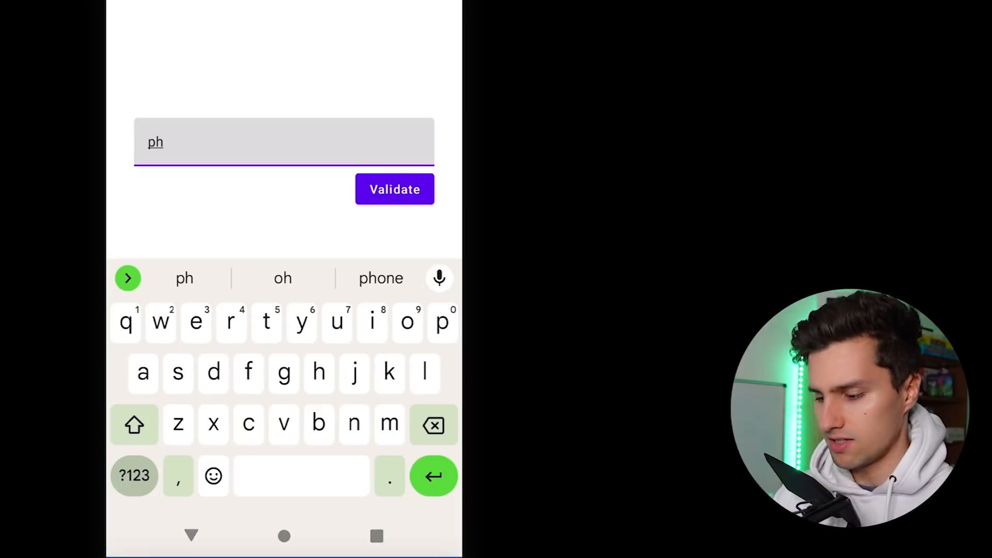
left_click(394, 190)
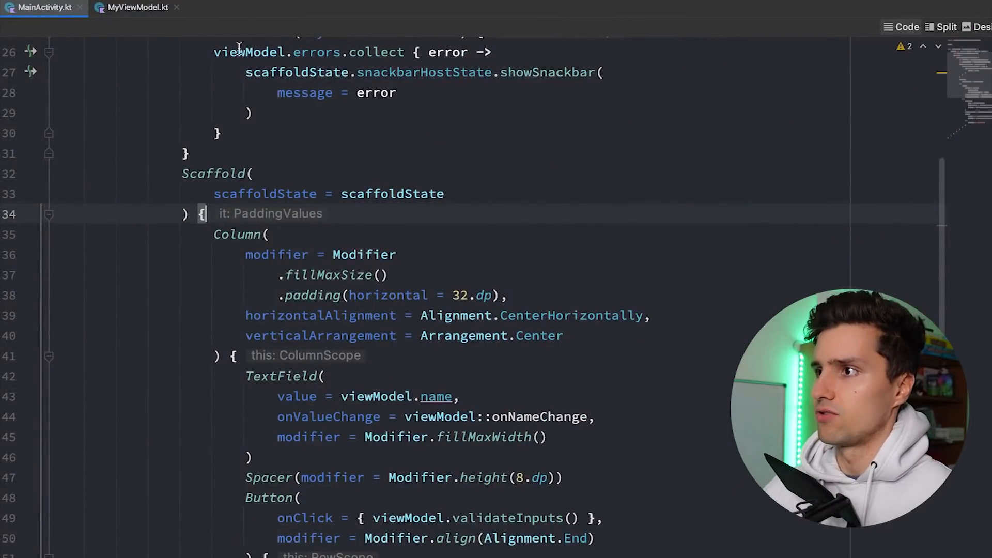
Trace MyViewModel's errors channel to its collection in MainActivity and back
left_click(135, 7)
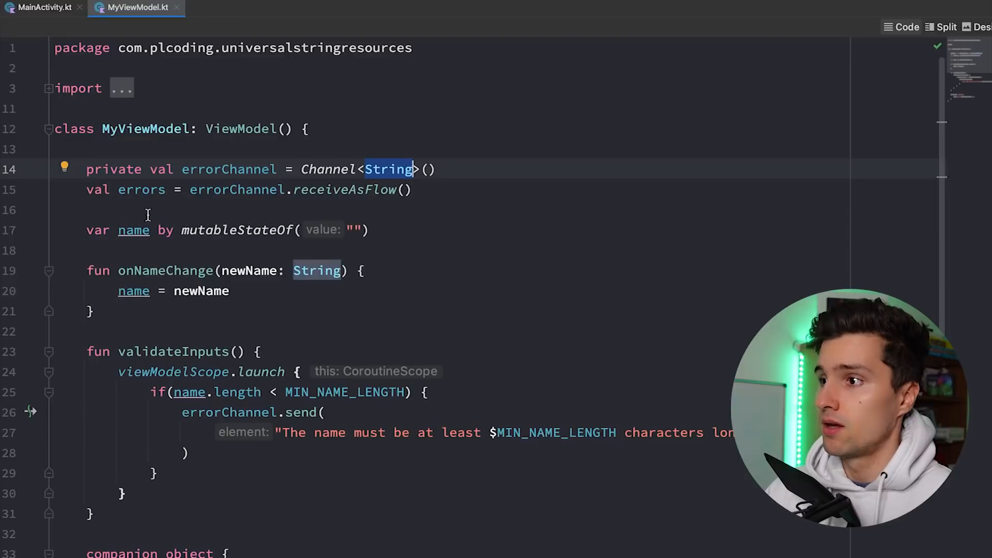
mouse_move(289, 206)
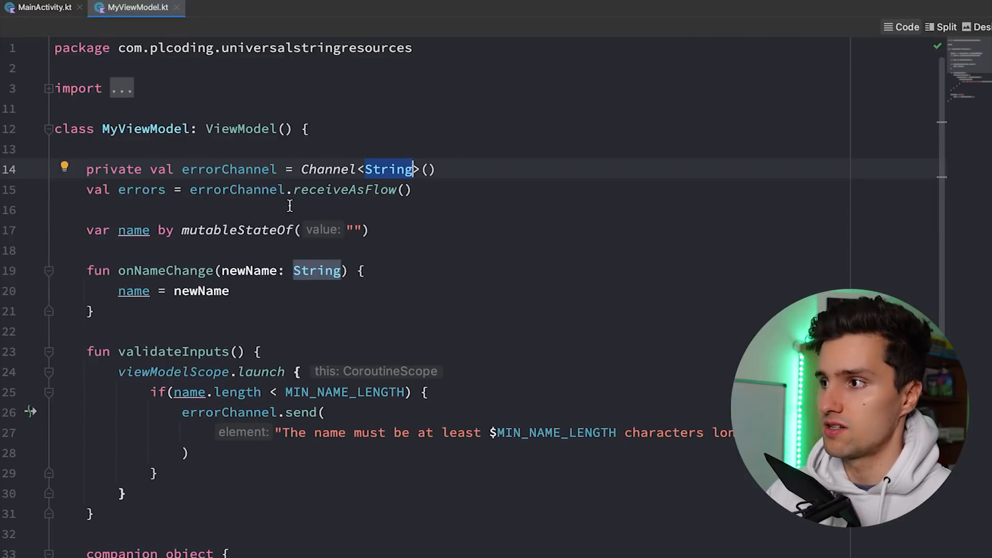
double_click(141, 189)
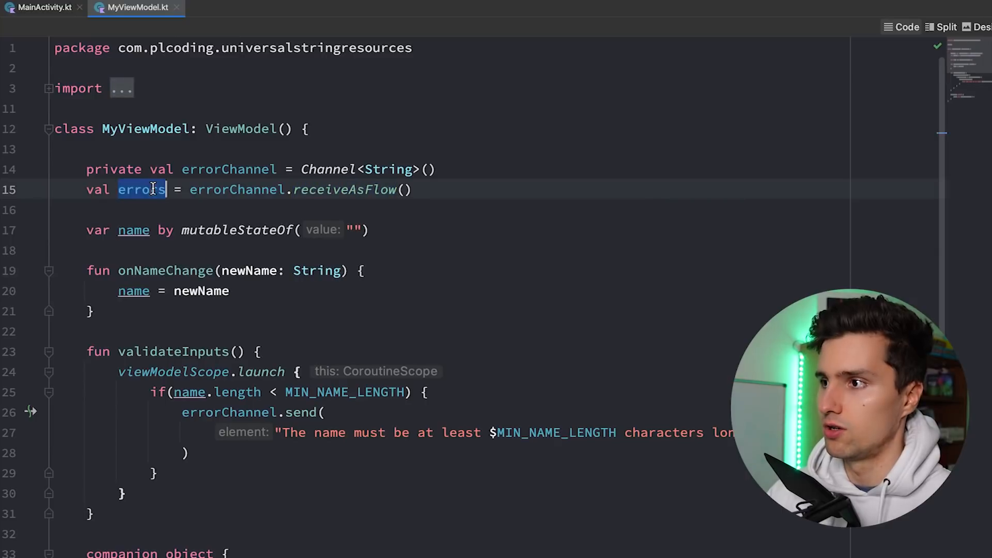
left_click(41, 7)
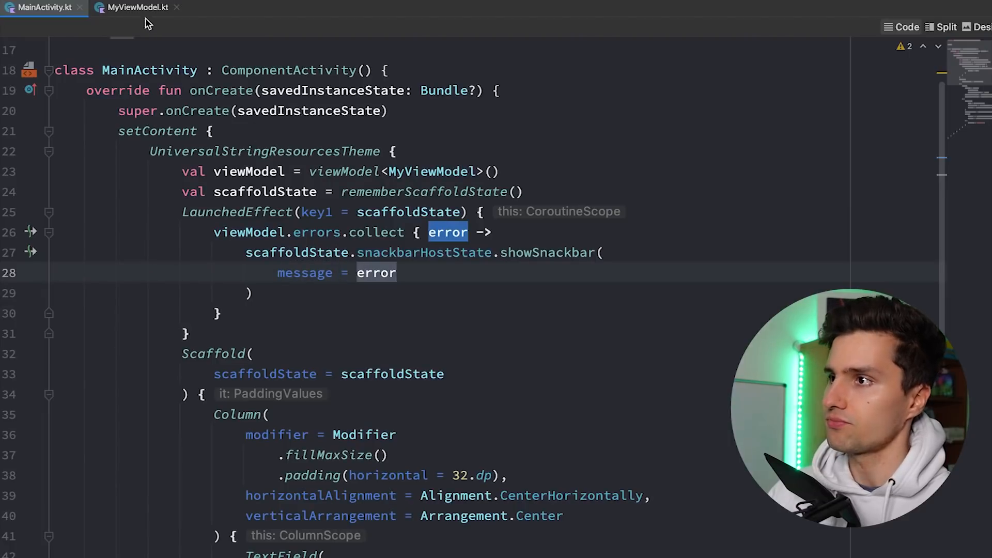
left_click(133, 7)
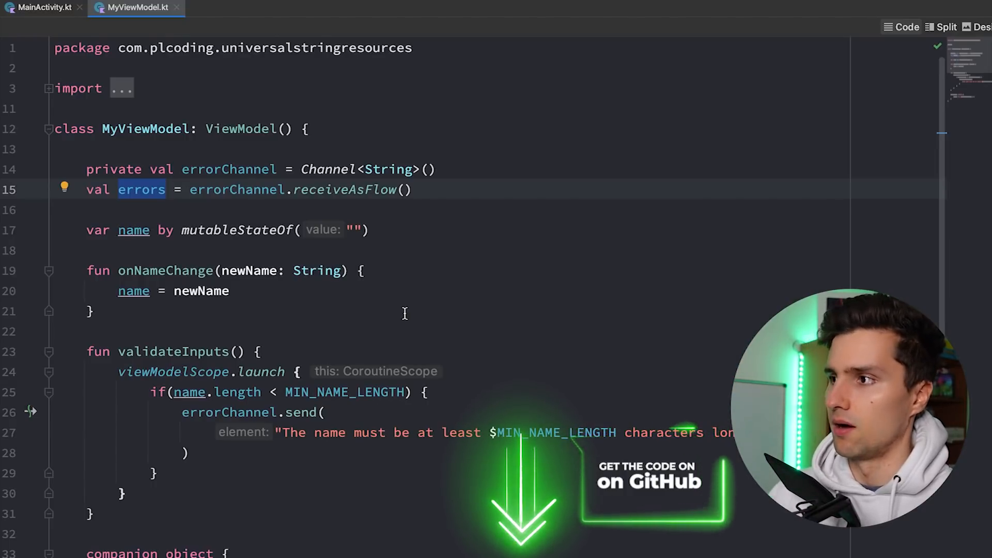
scroll("down", 3)
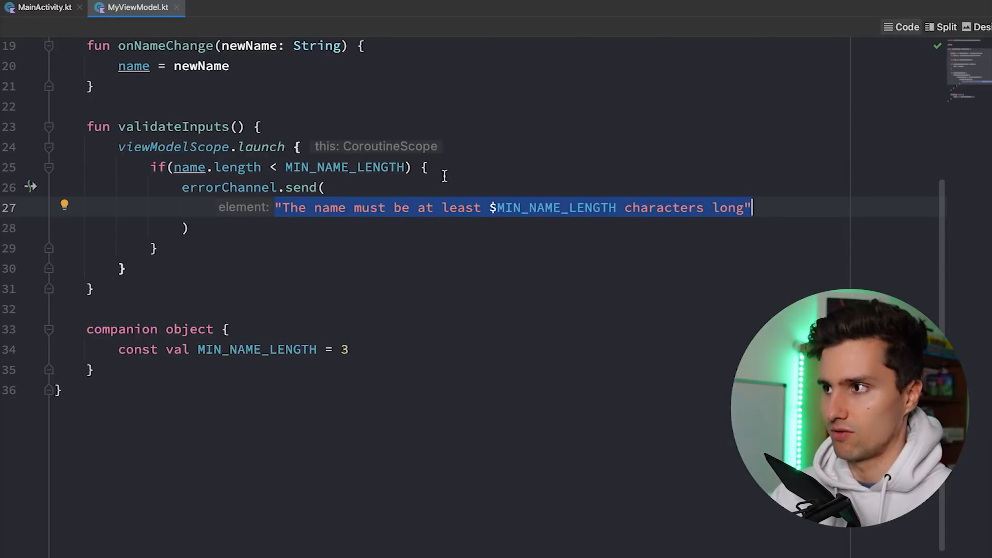
type("getS")
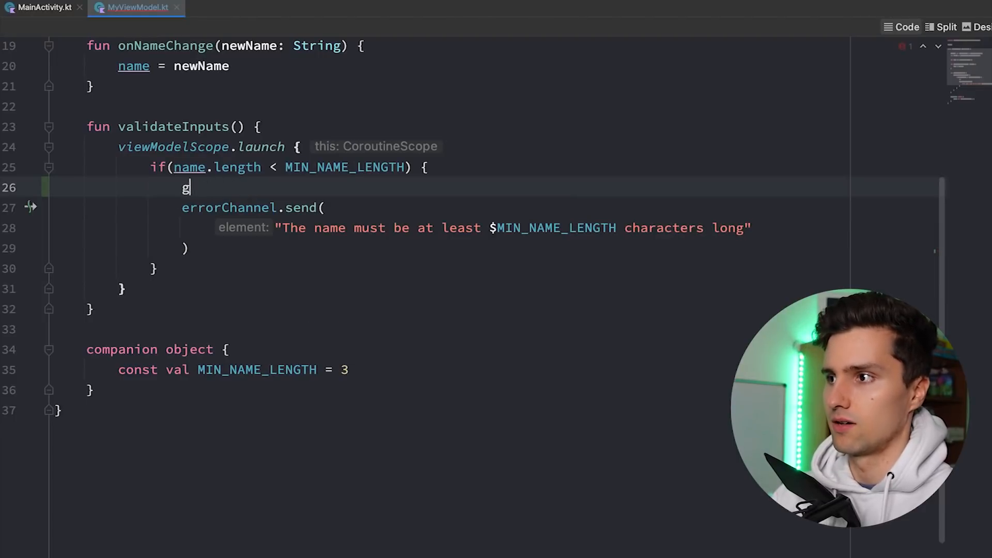
type("ontext.get")
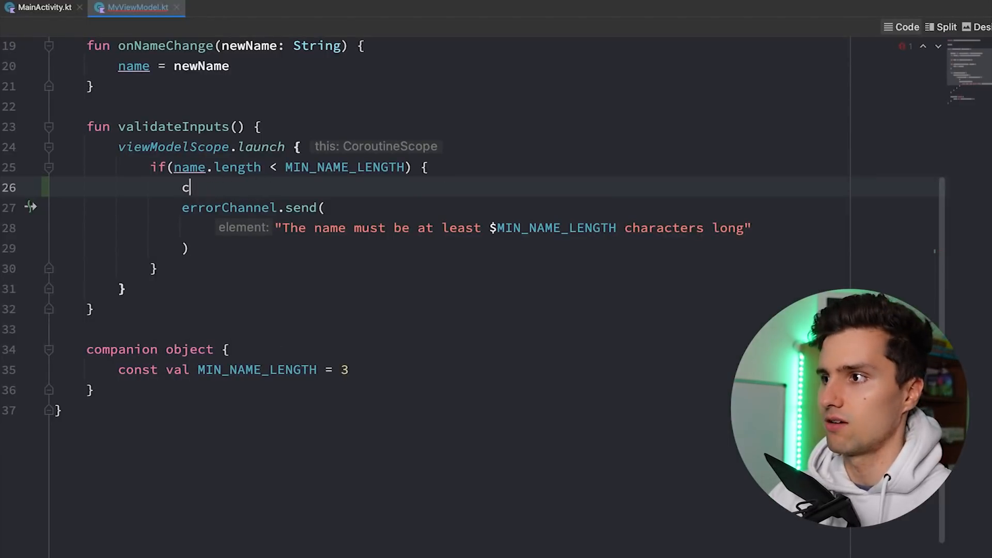
key("Backspace")
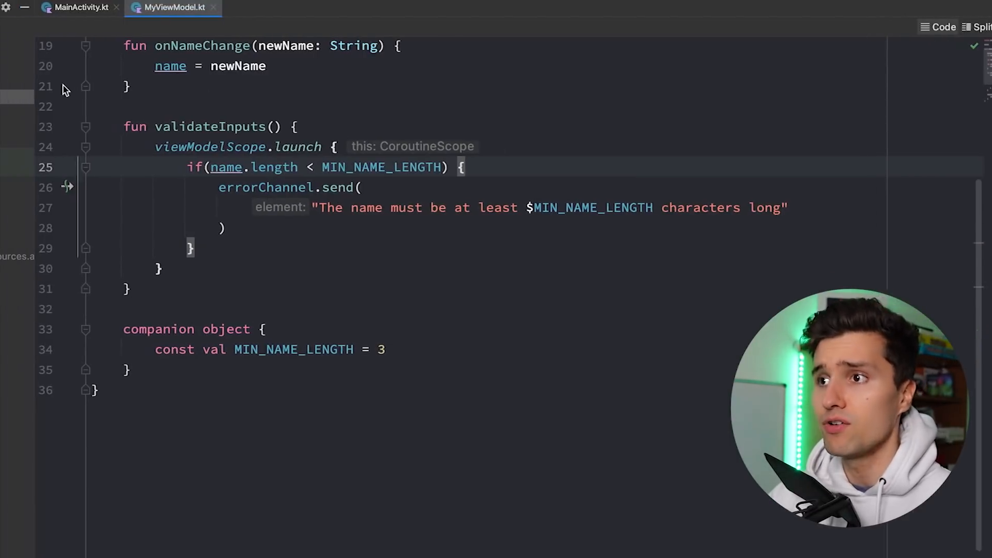
Create a Kotlin file UiText as a sealed class in universalstringresources
right_click(148, 96)
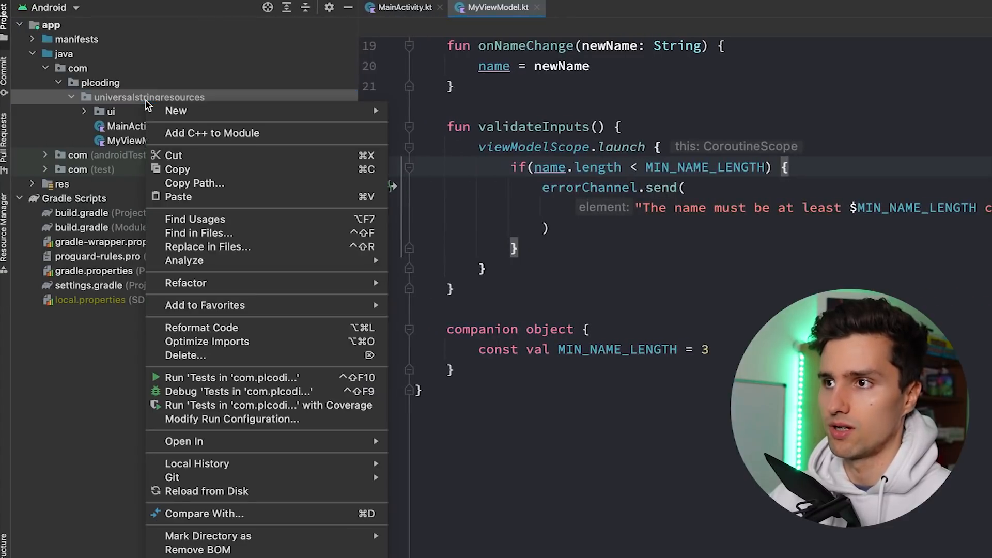
left_click(175, 111)
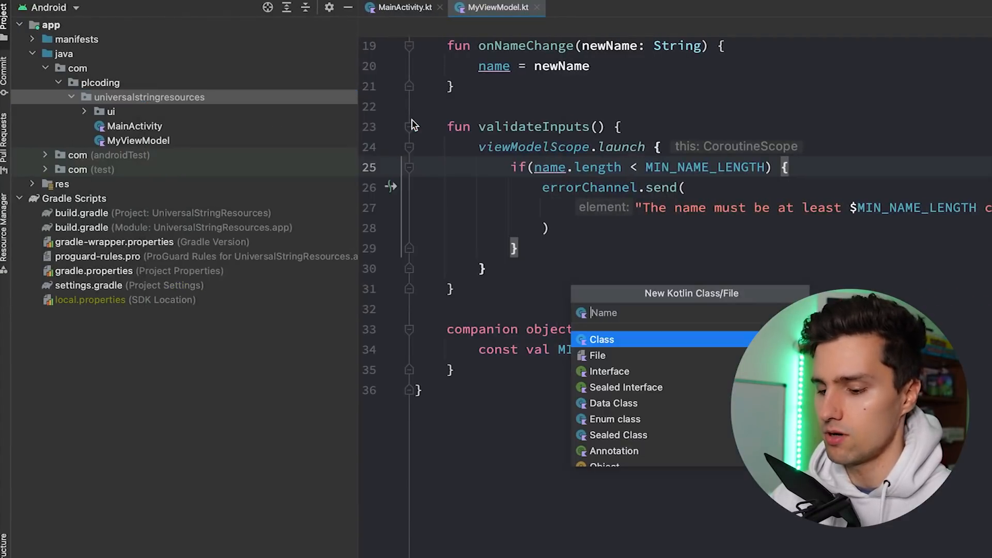
type("UiText")
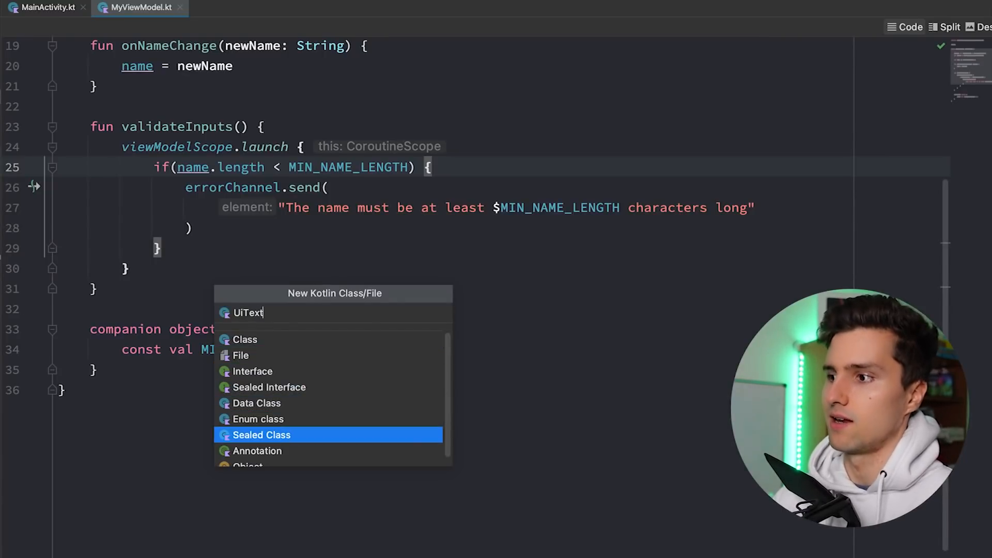
left_click(262, 435)
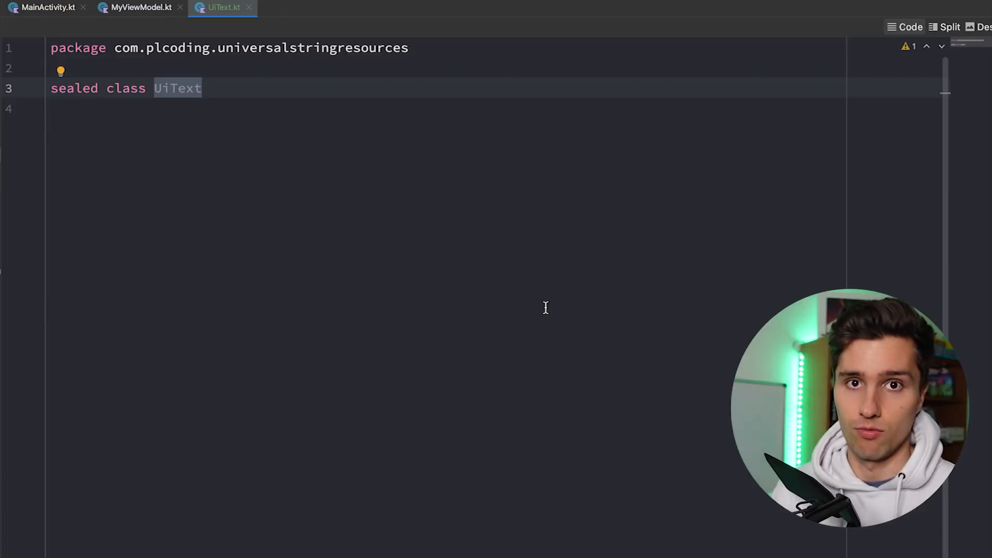
Add data class DynamicString(val value: String) extending UiText inside UiText's body
type("{")
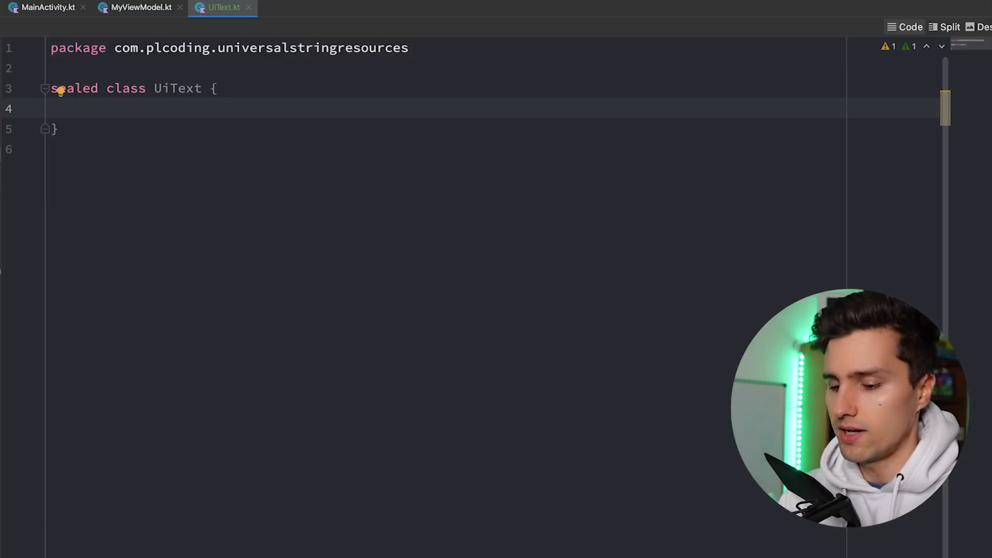
type("data class Dynamic")
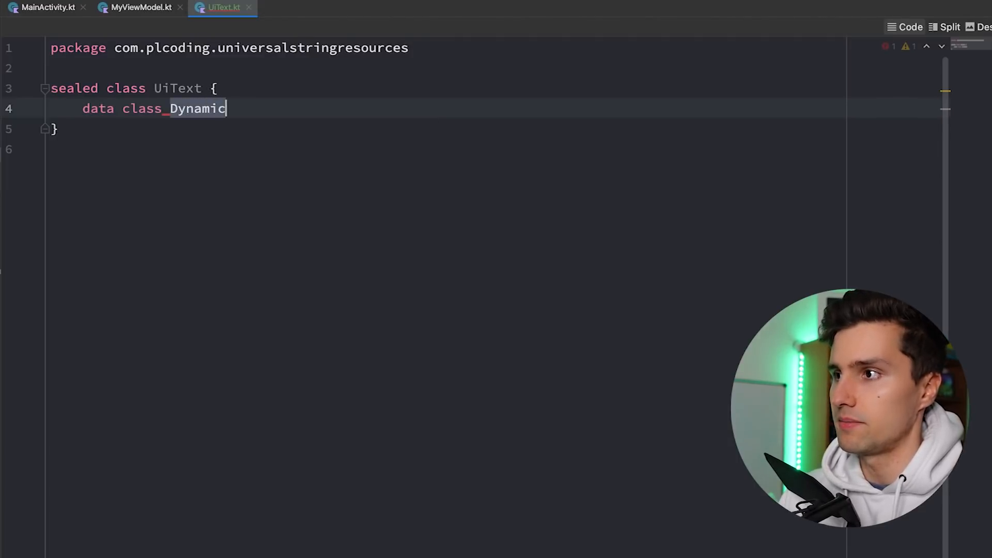
type("String")
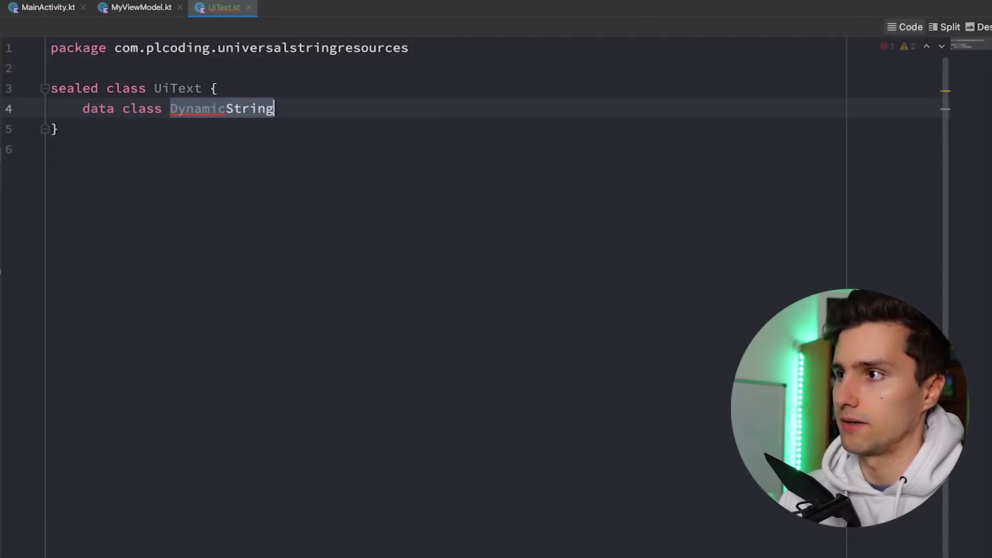
type("(val value")
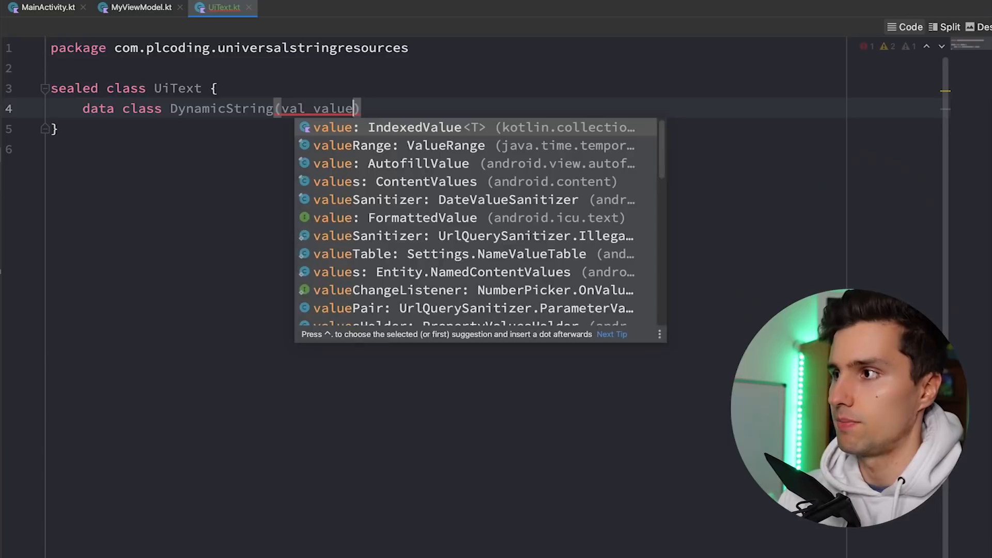
type(": String):")
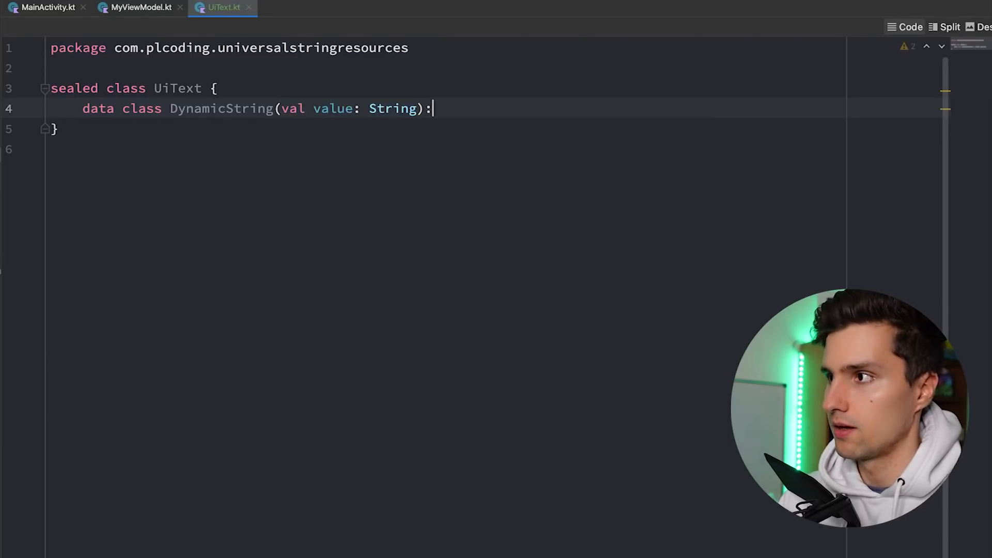
type("UiText()")
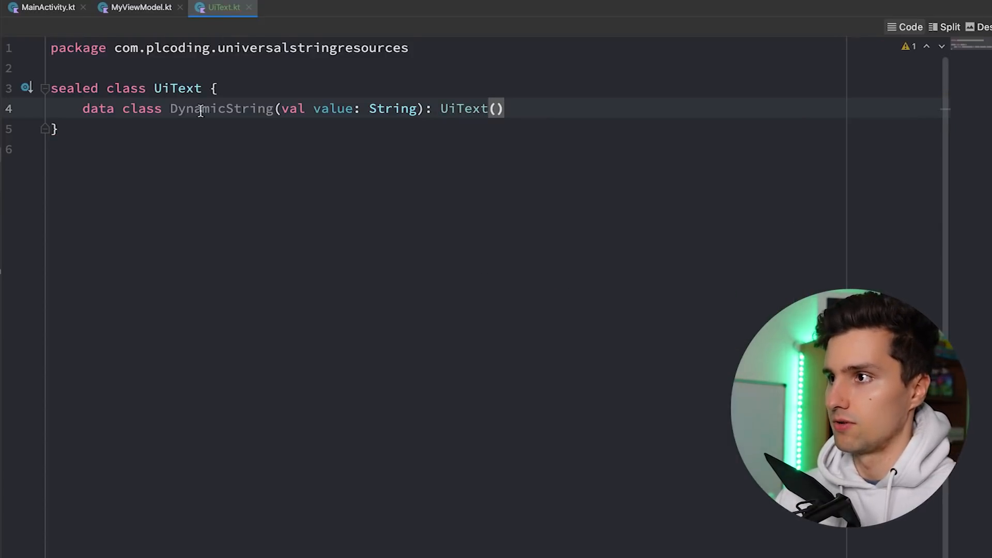
double_click(177, 87)
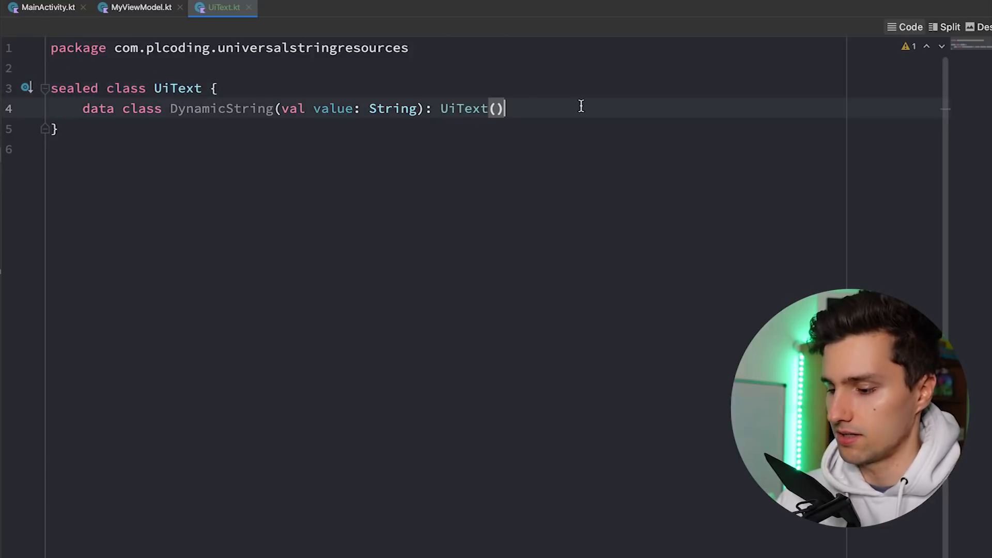
key("enter")
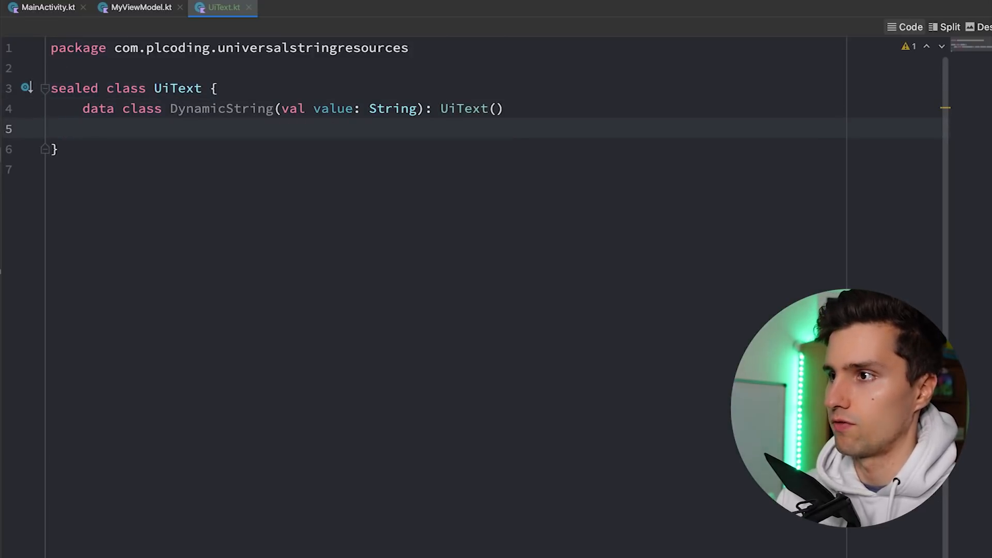
type("class Str")
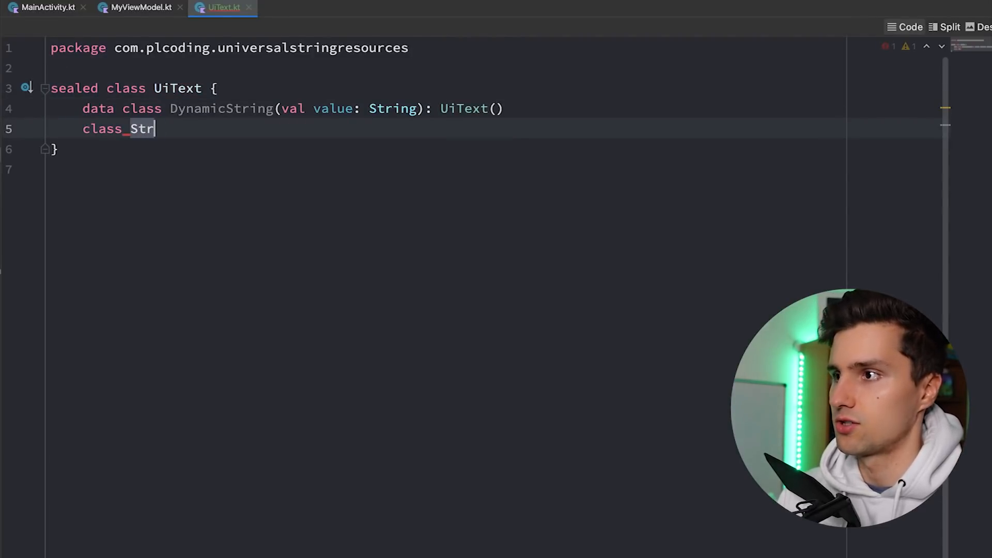
type("ingResource(")
type("val")
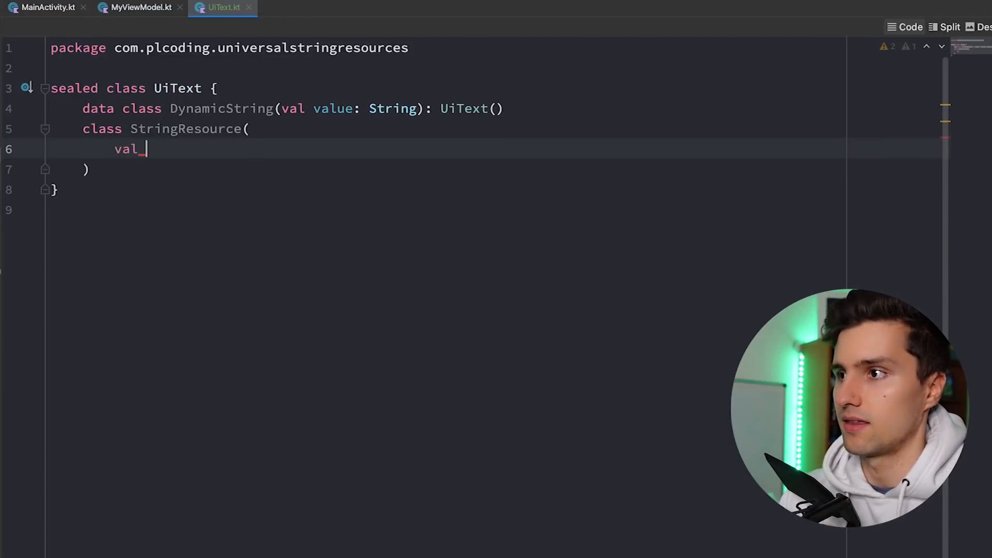
type("res")
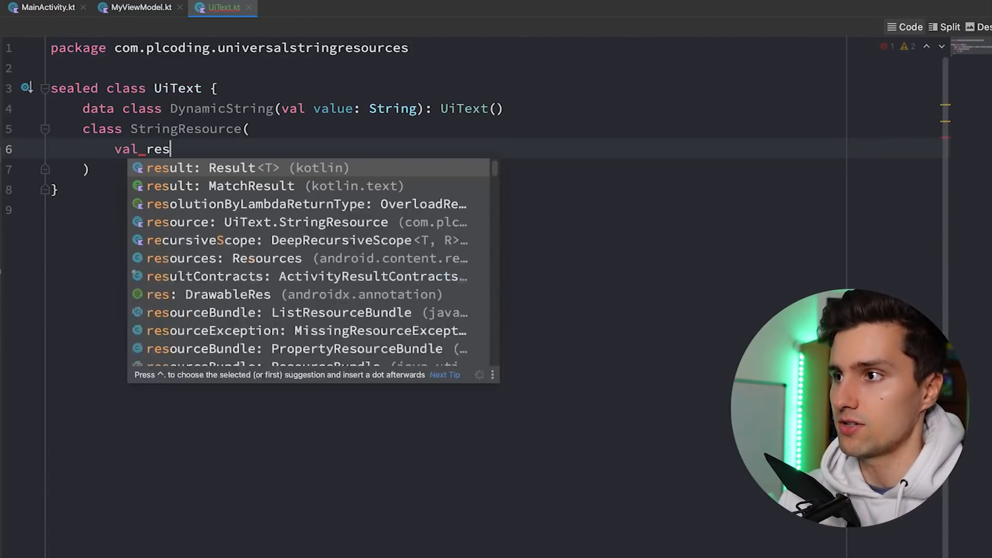
type("Id: Int")
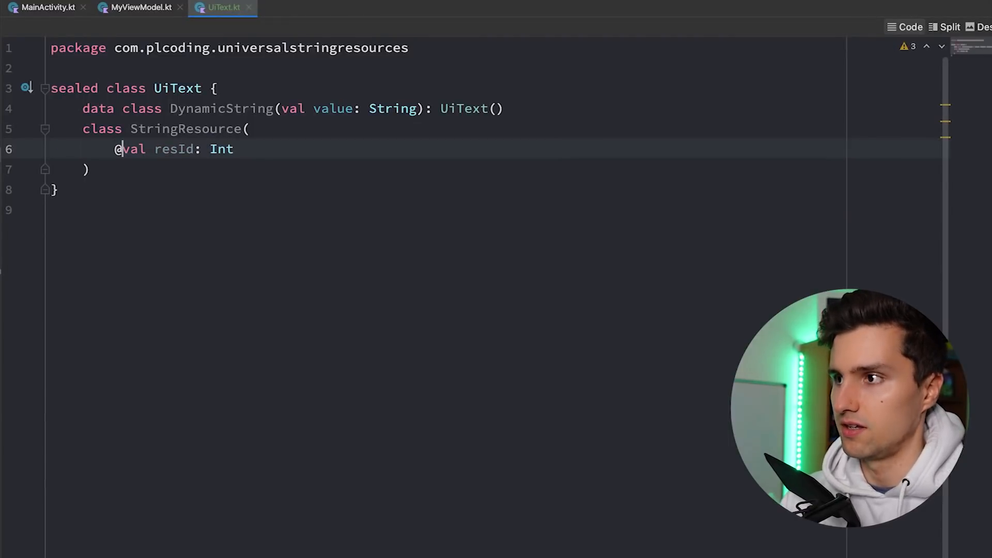
type("StringRes")
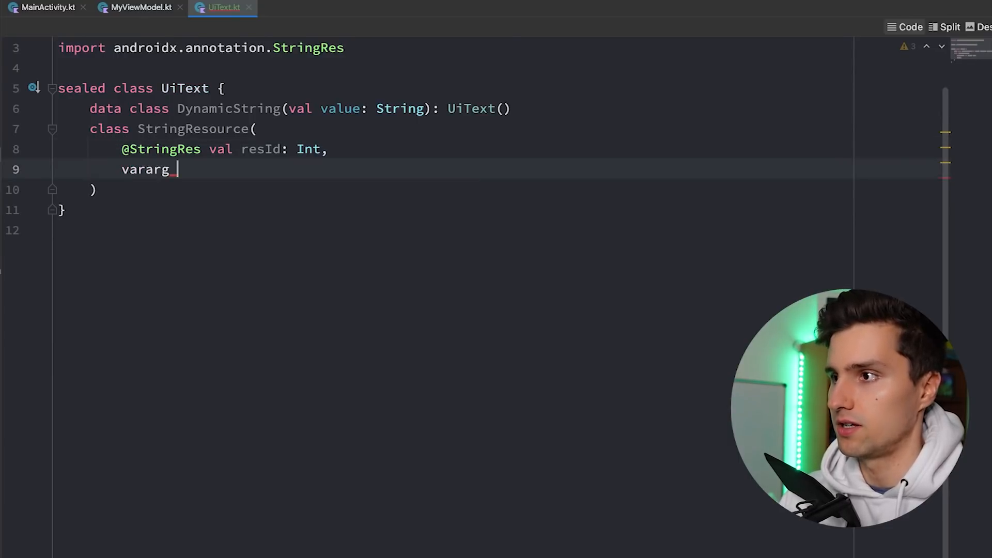
type("args:")
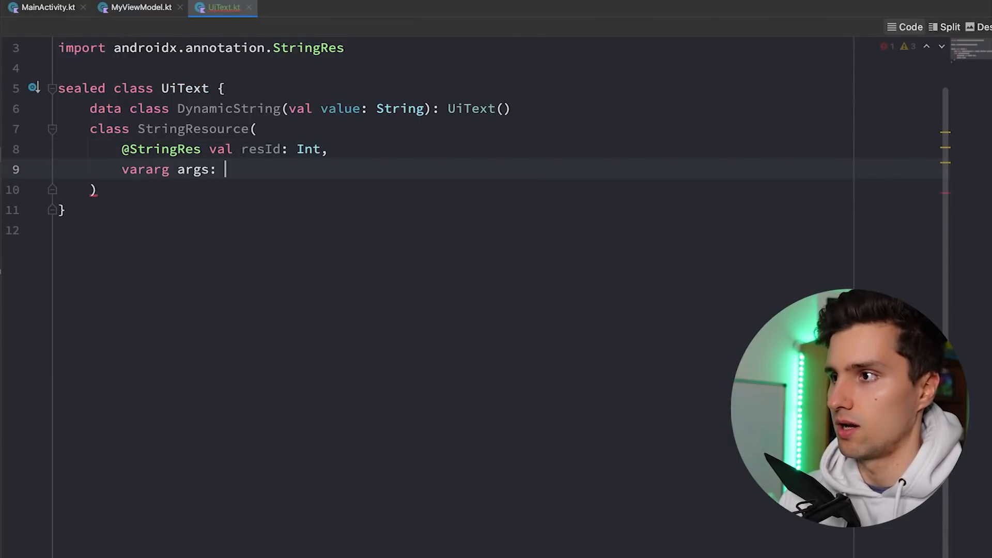
type("Any")
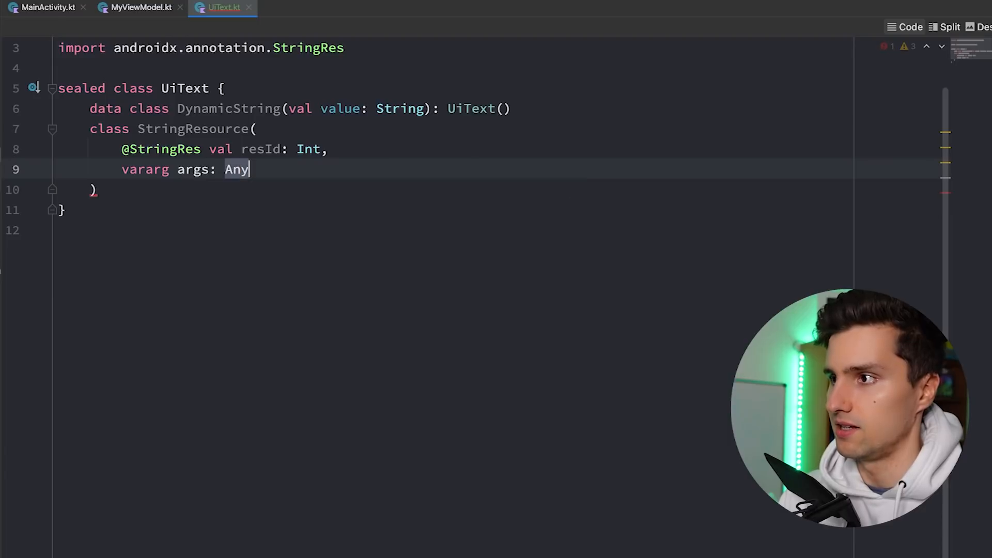
type("val")
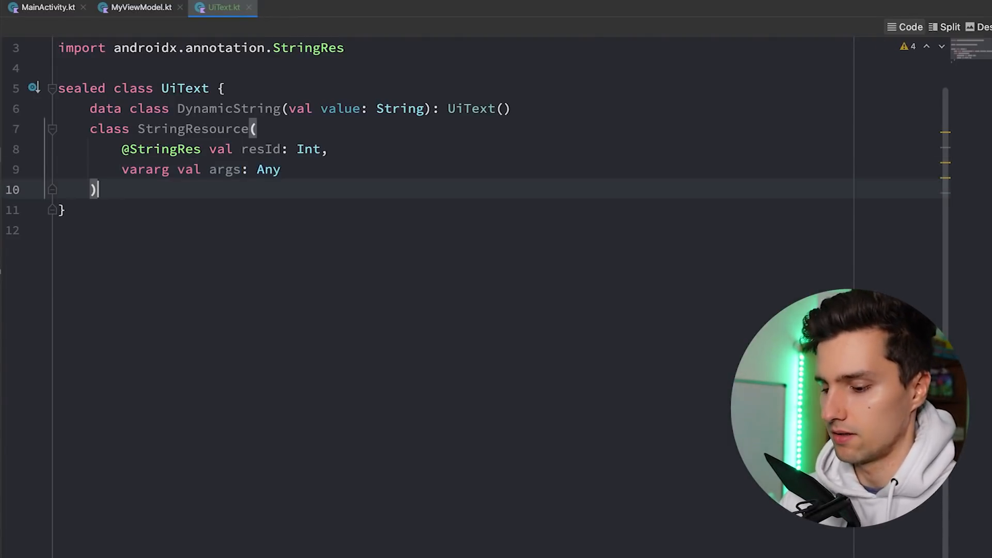
type(": Zu")
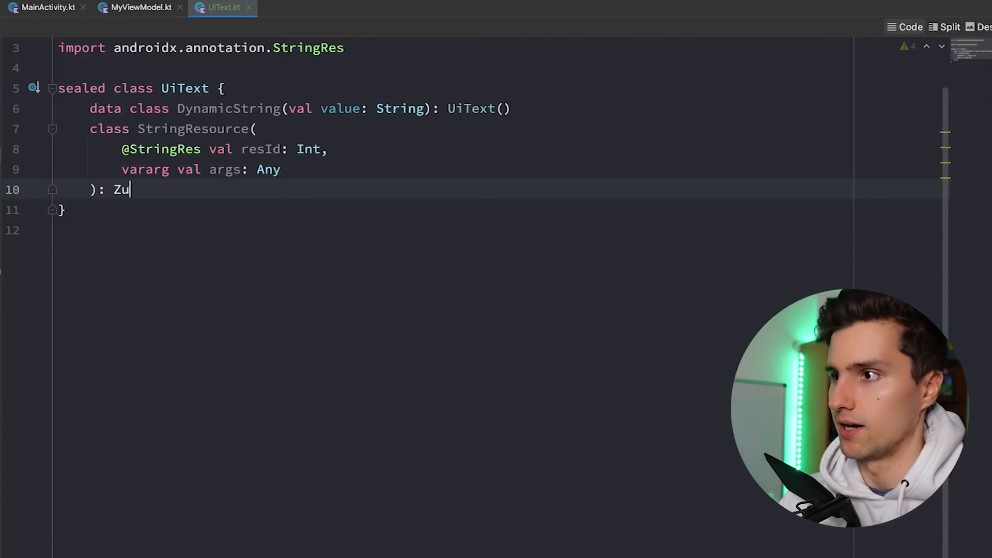
type("iText")
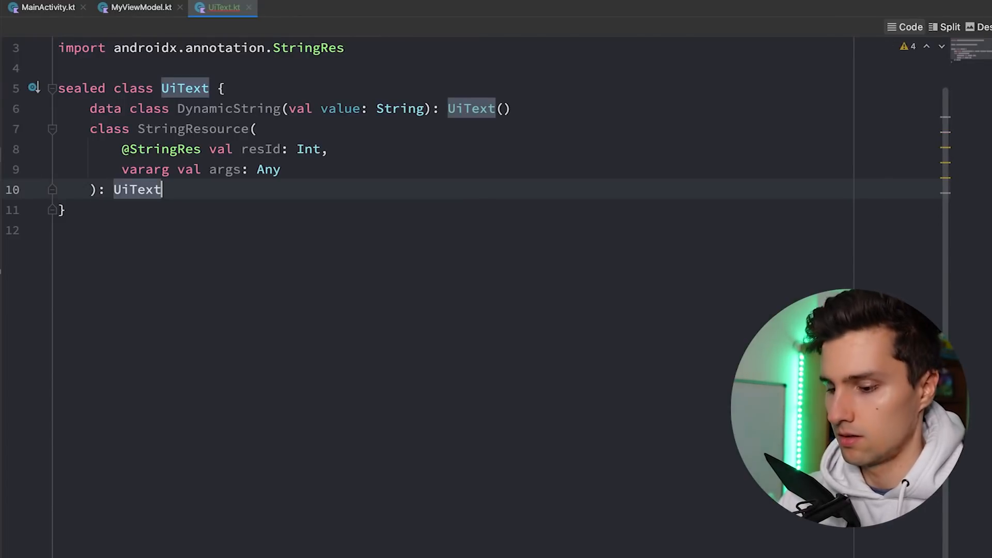
type("()")
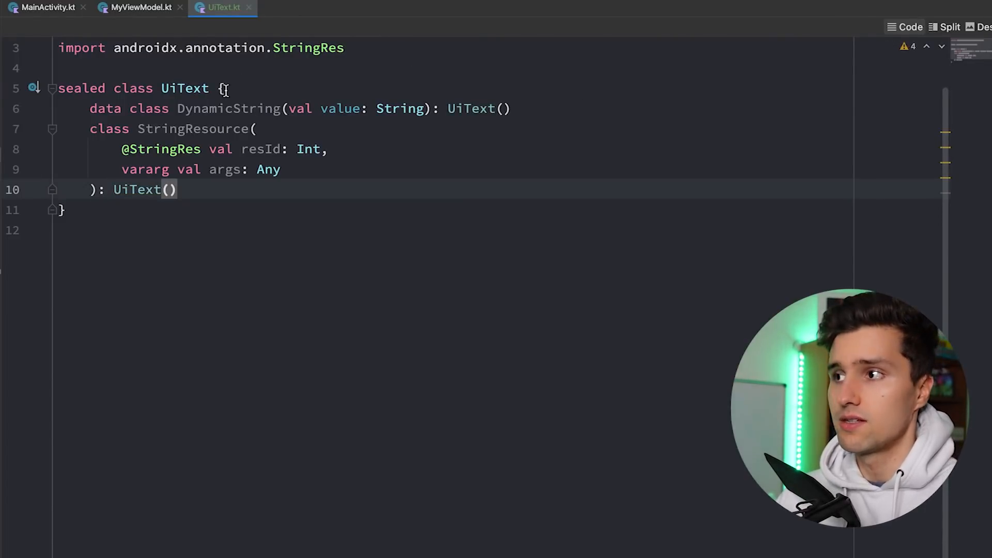
Highlight DynamicString, StringResource, its UiText parent and resId while explaining them
double_click(228, 108)
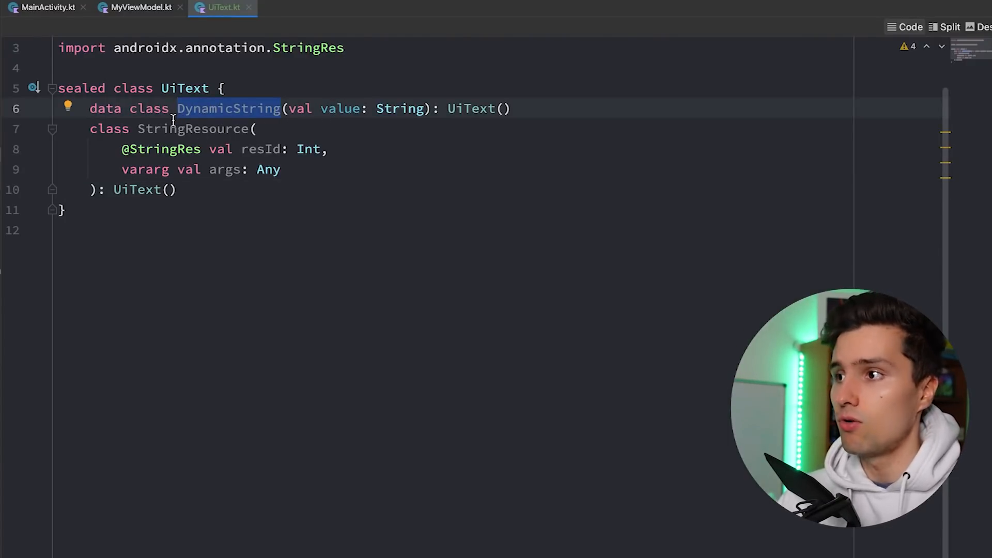
double_click(192, 129)
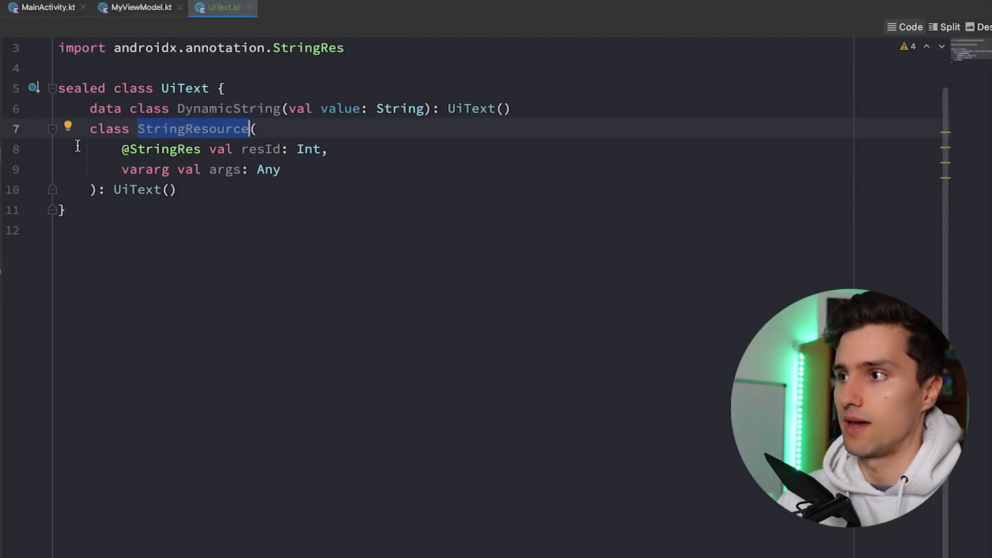
double_click(309, 149)
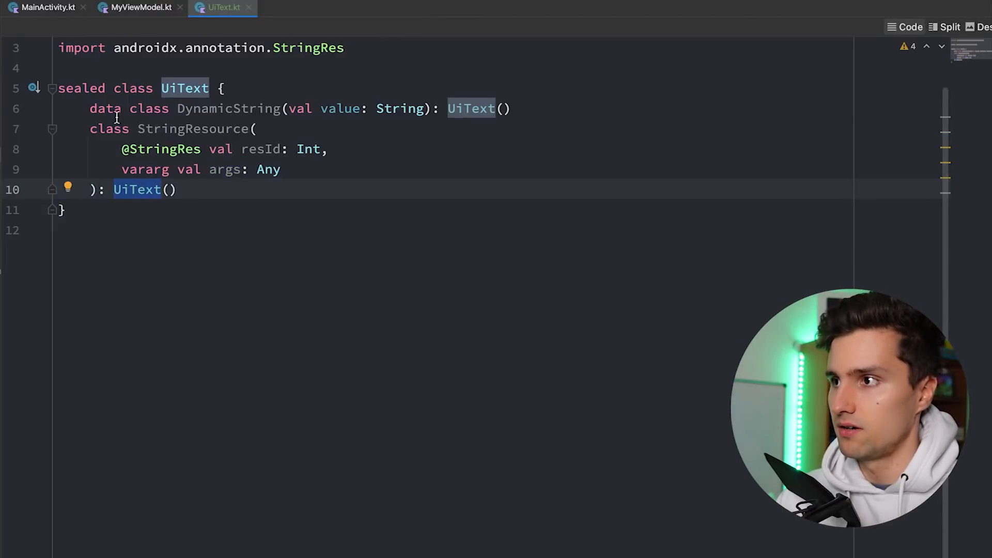
double_click(261, 149)
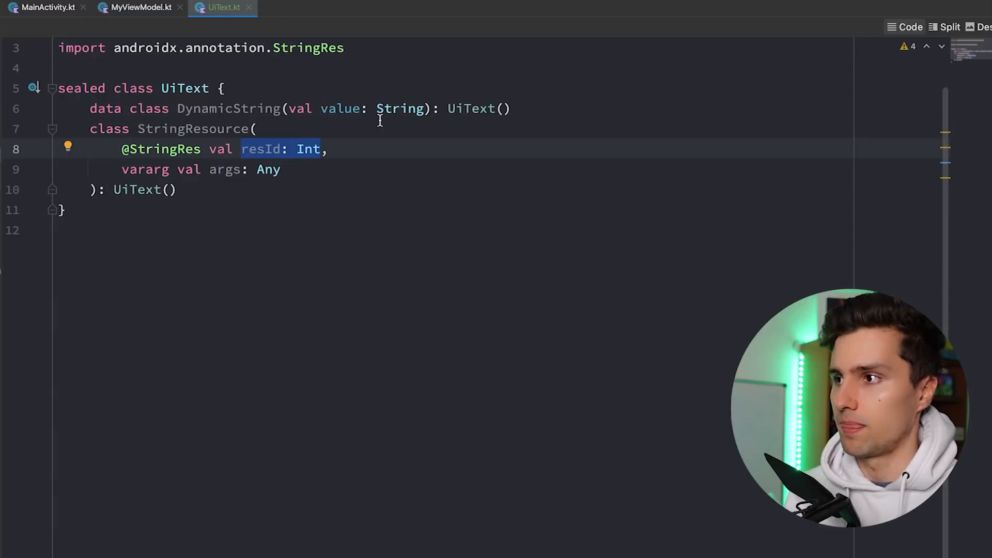
double_click(192, 129)
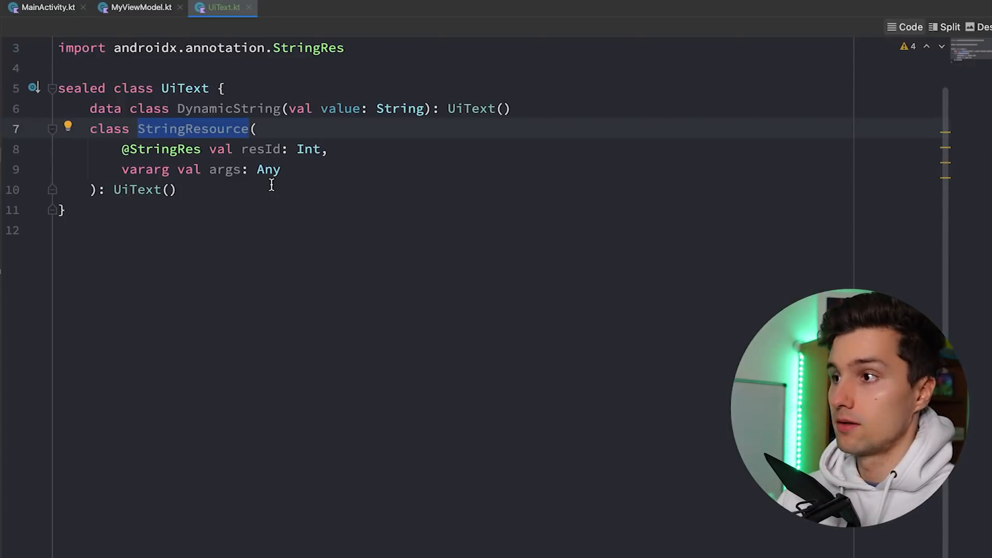
key("enter")
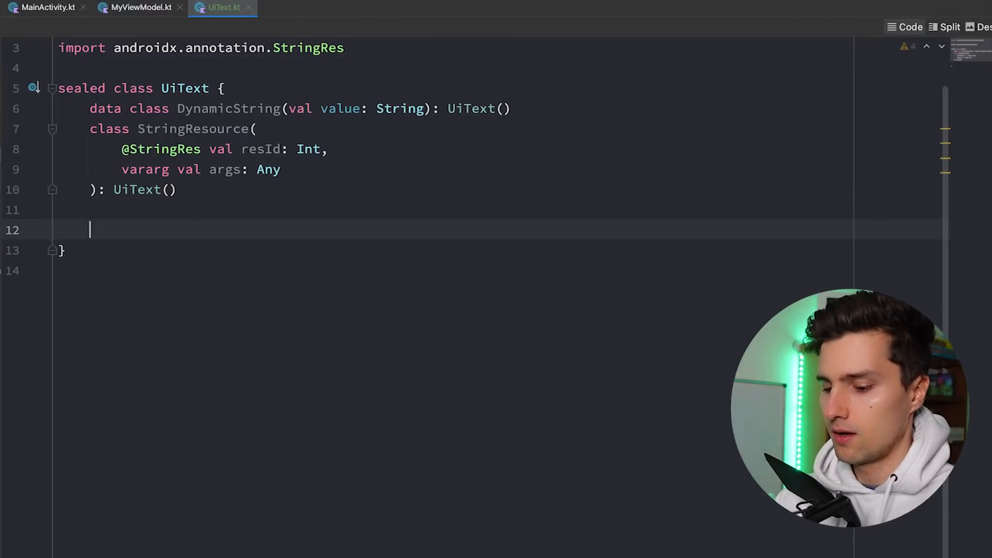
type("@Composable")
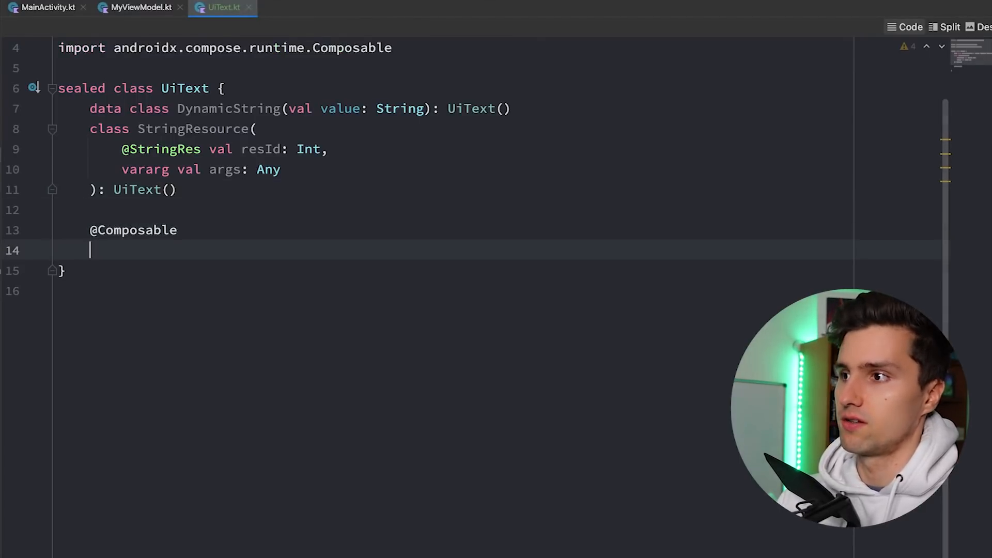
type("fun_asString(")
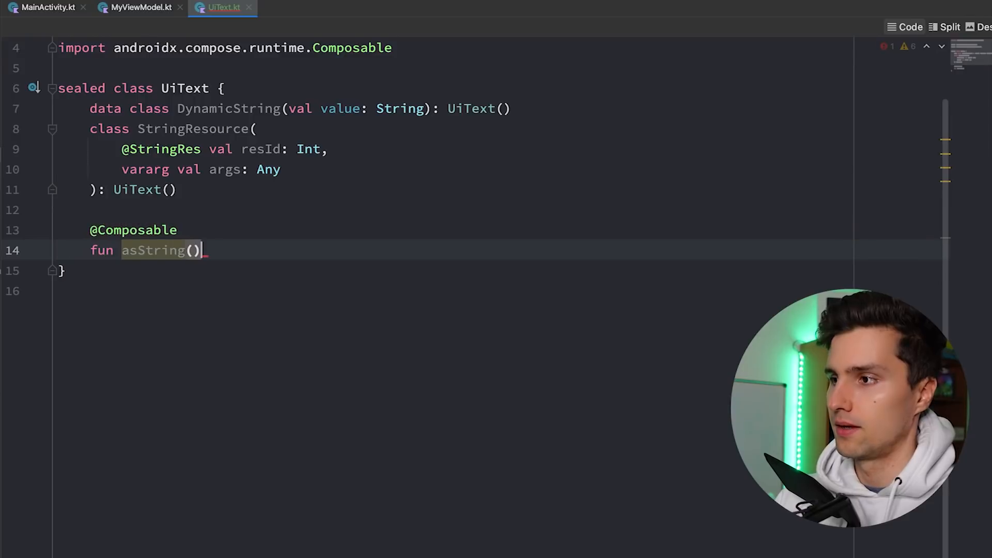
type(": String")
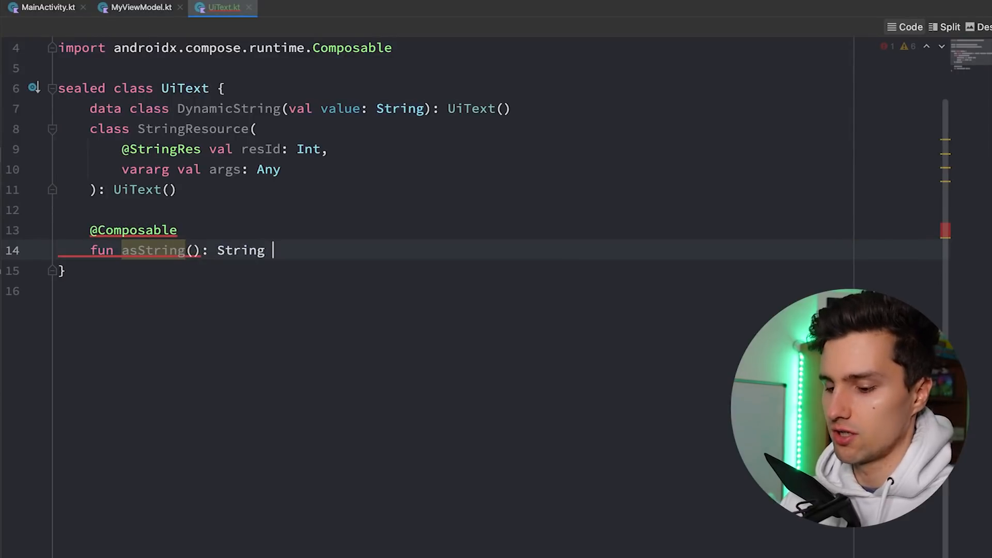
type("{")
type("return")
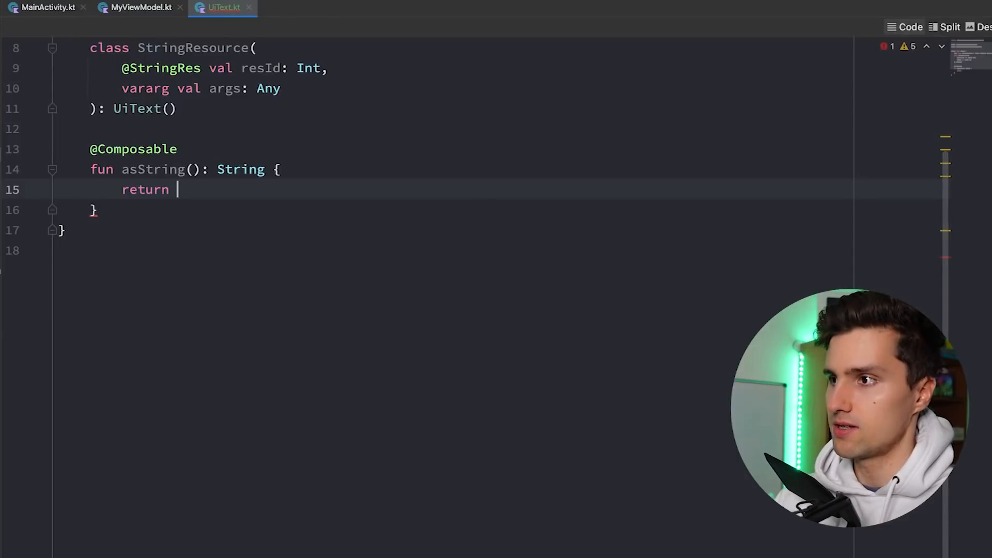
type("when(this) {")
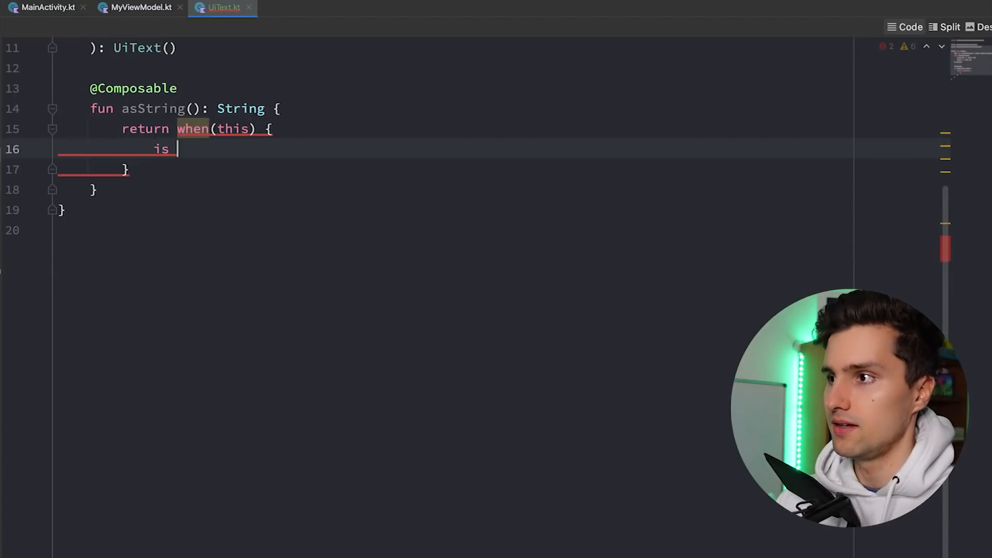
type("DynamicString")
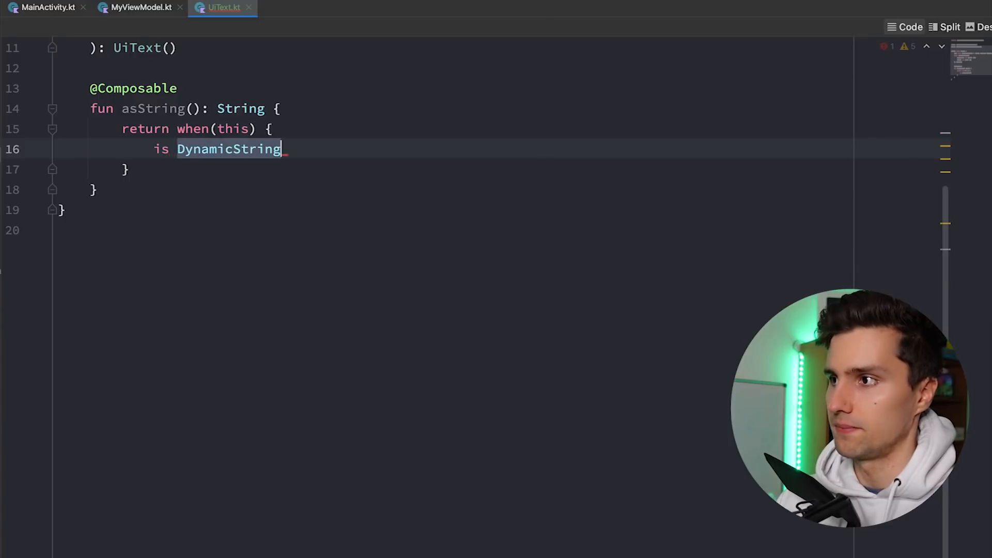
type("-> value")
type("is")
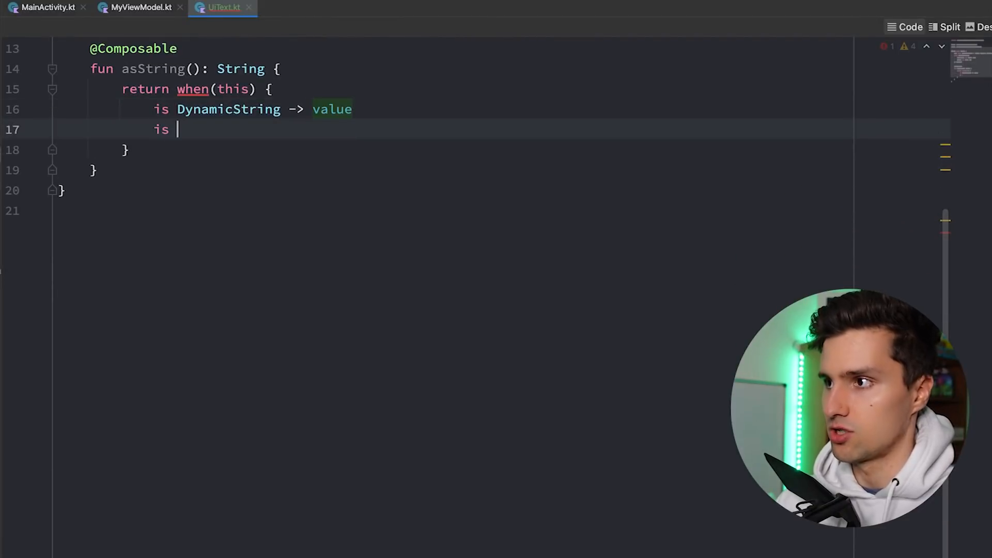
type("StringResource ->")
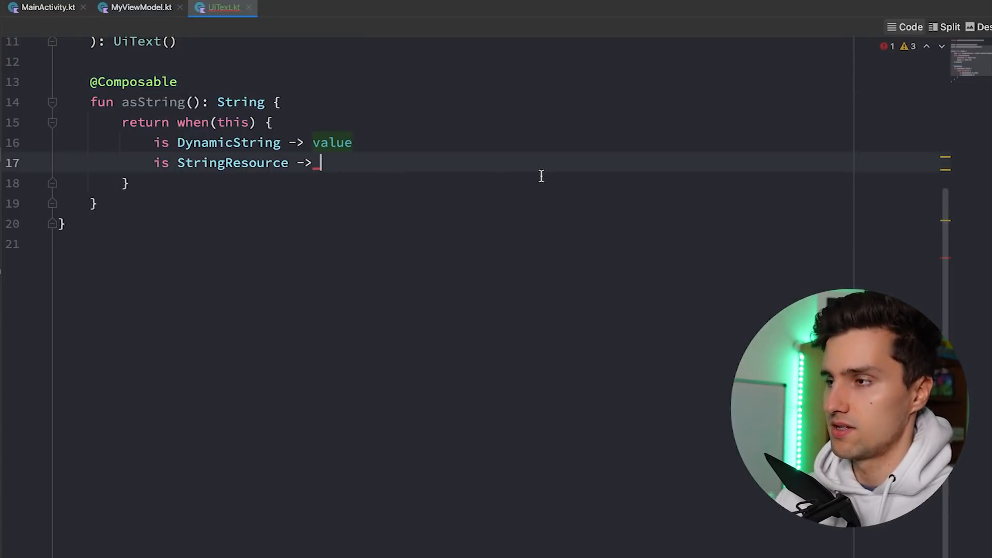
type("stringresource(")
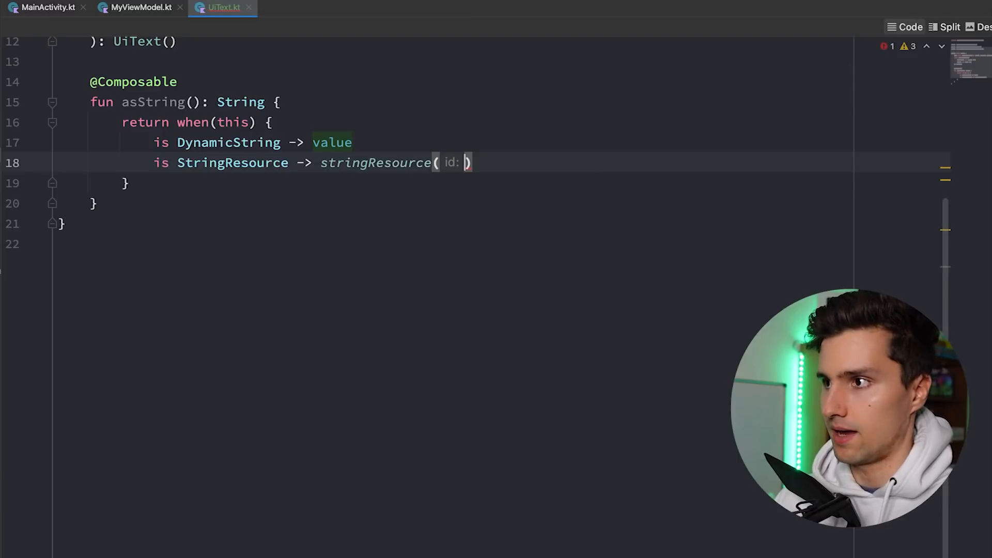
type("resId, *args")
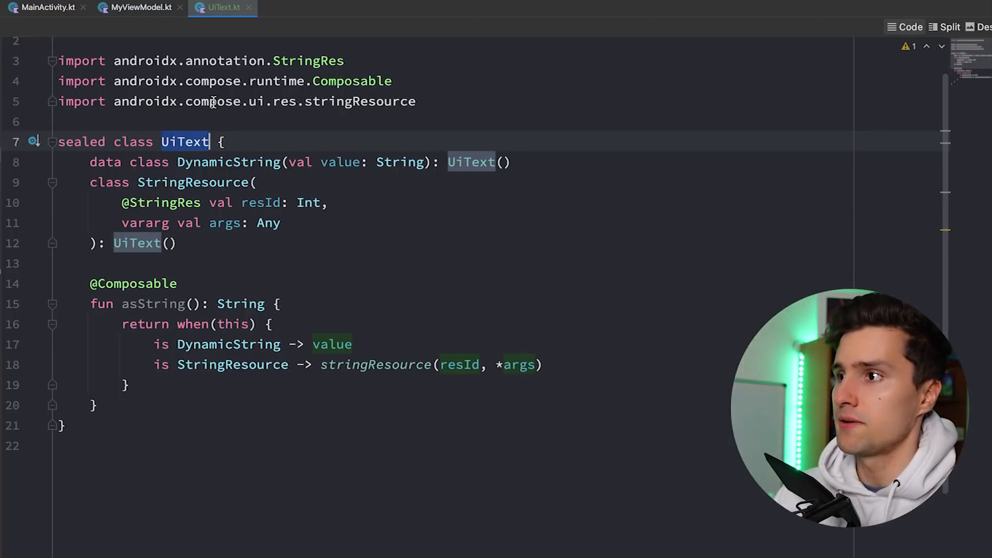
left_click(140, 7)
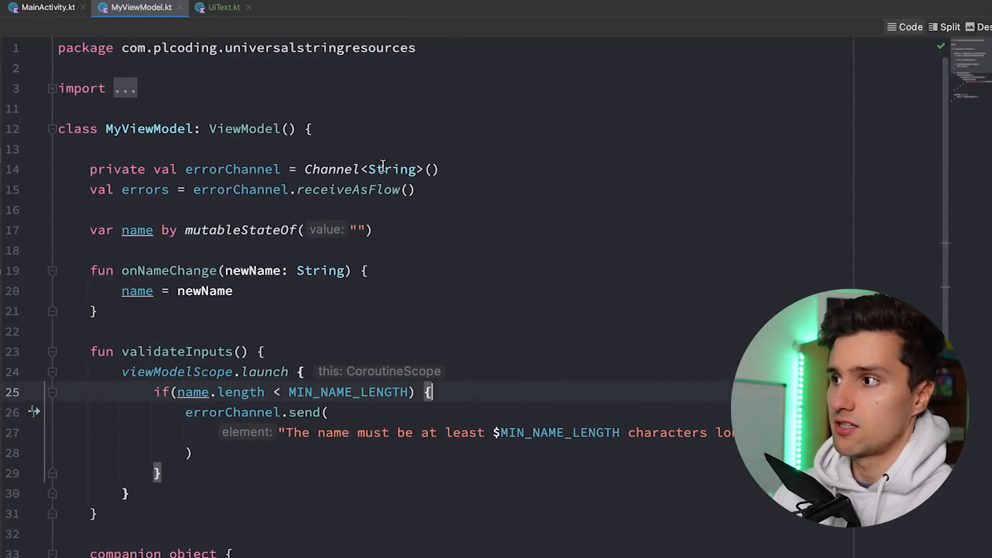
Send UiText.StringResource with resId = R.string.min_name_length_error in validateInputs
type("UiTex")
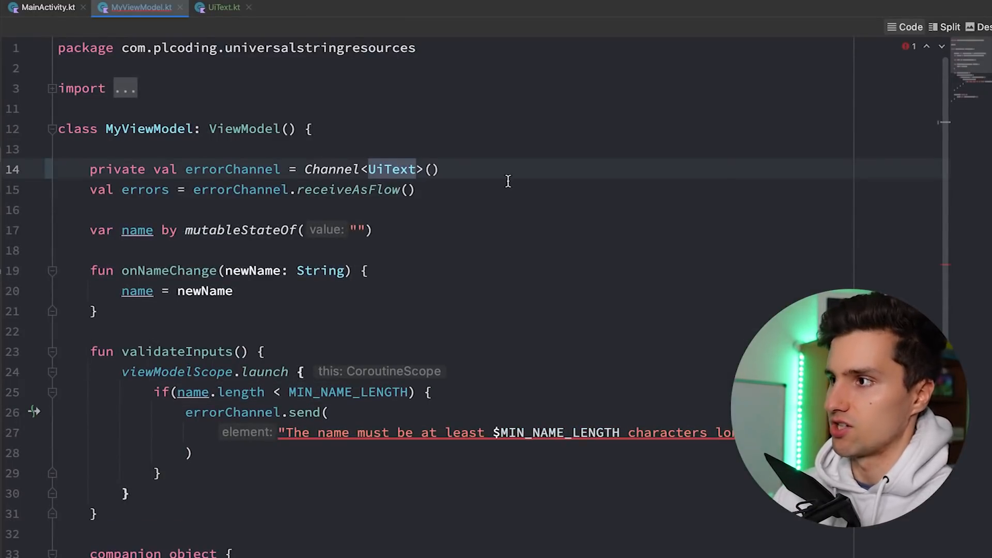
scroll("down", 3)
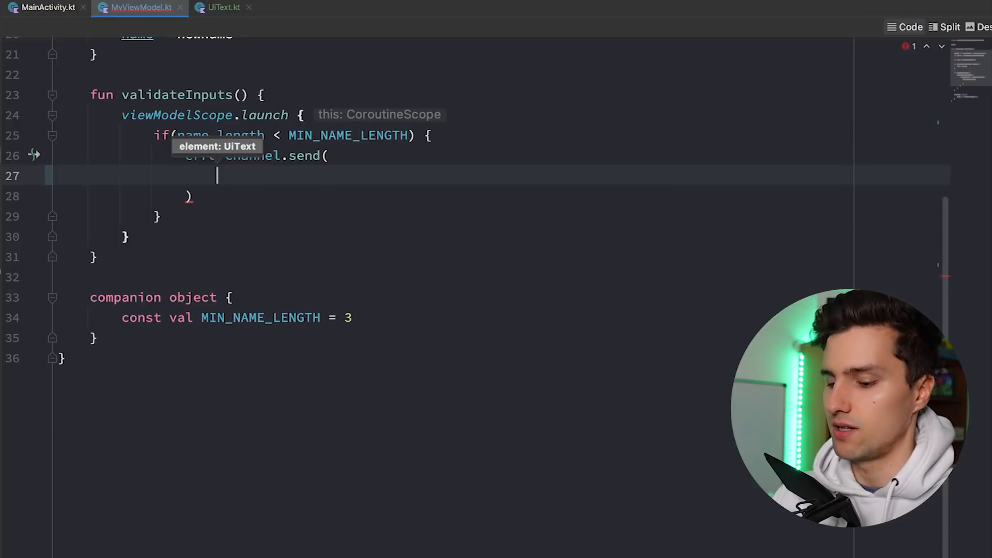
type("UiText.")
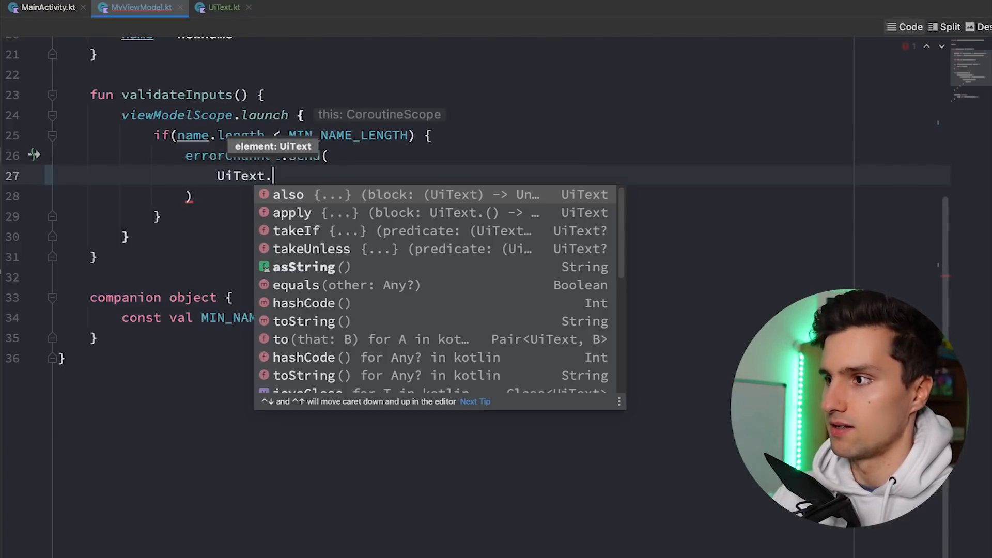
type("DynamicString(\"")
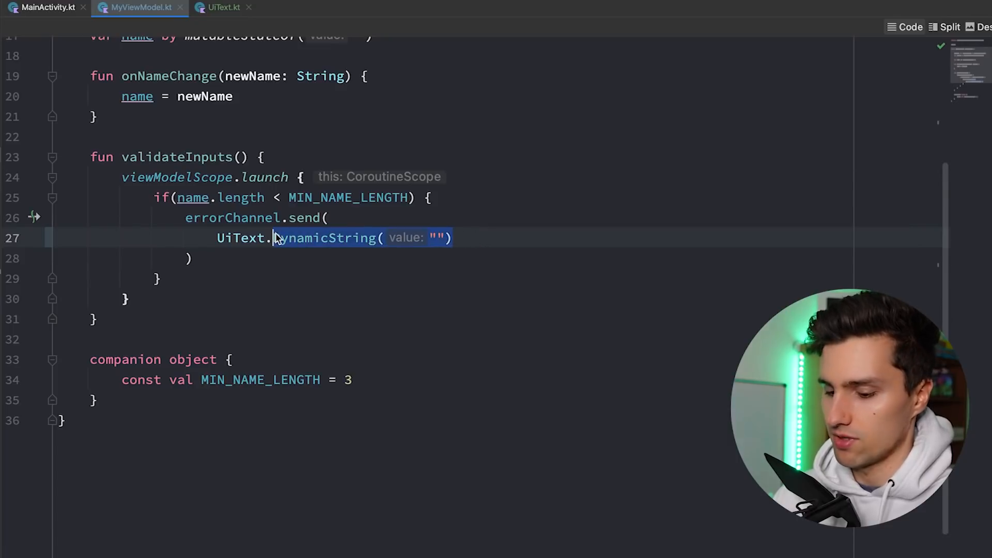
type("StringResource(")
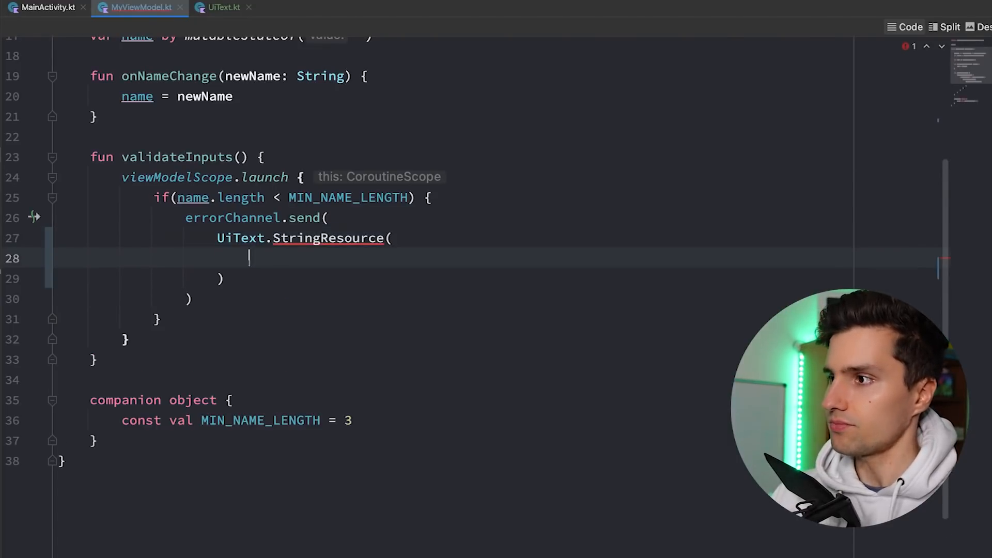
type("resId =")
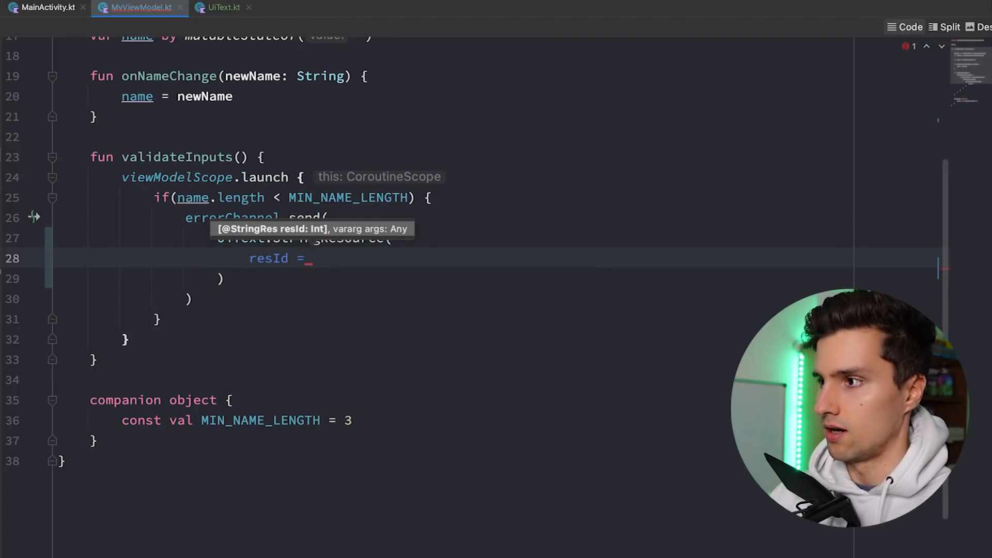
type("R.string")
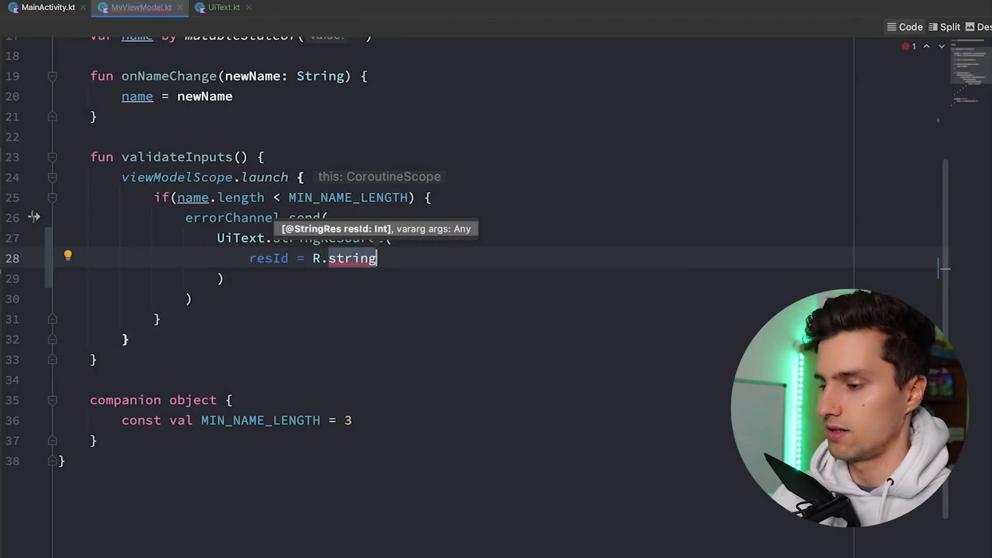
type(".min")
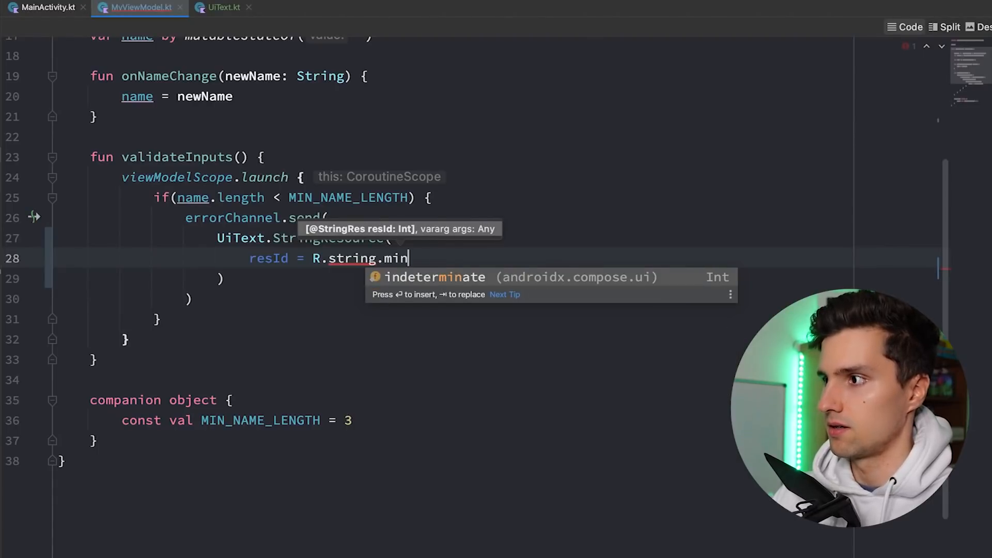
type("_name_e")
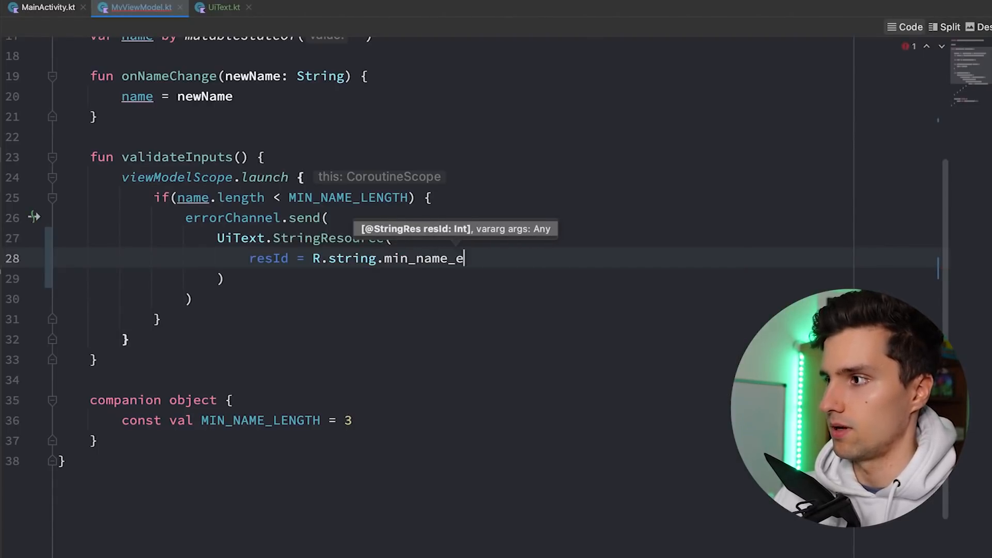
type("rror")
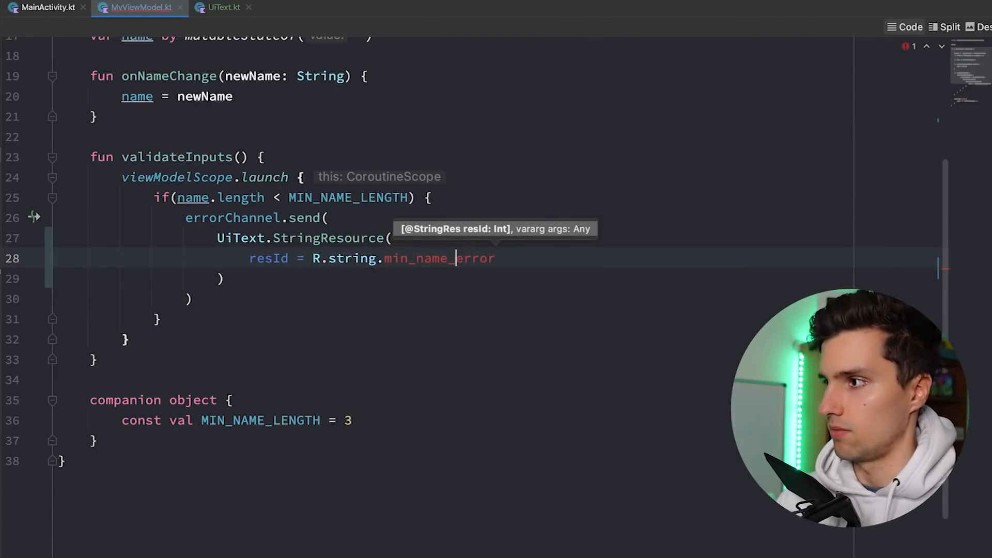
type("length_")
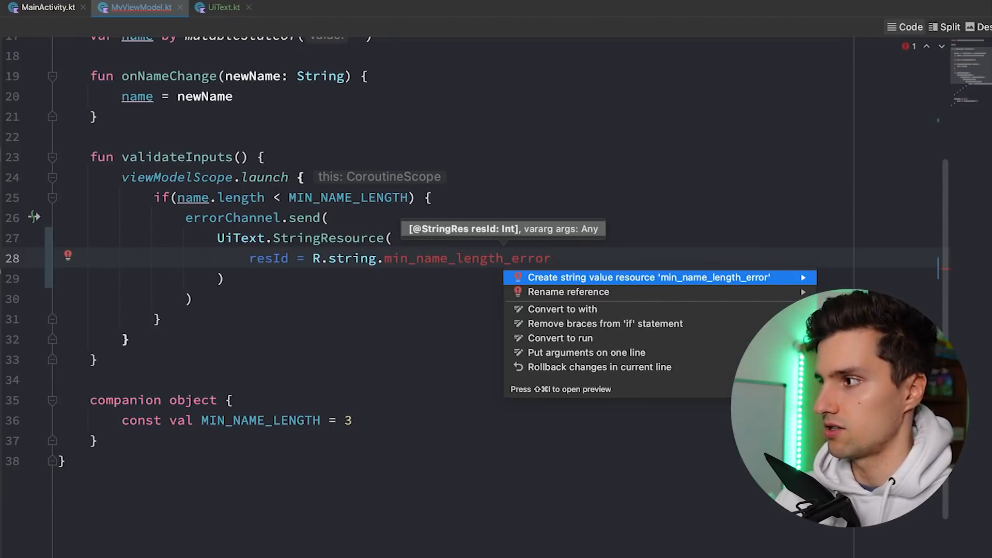
Create string resource min_name_length_error with a %d placeholder for the length
left_click(645, 277)
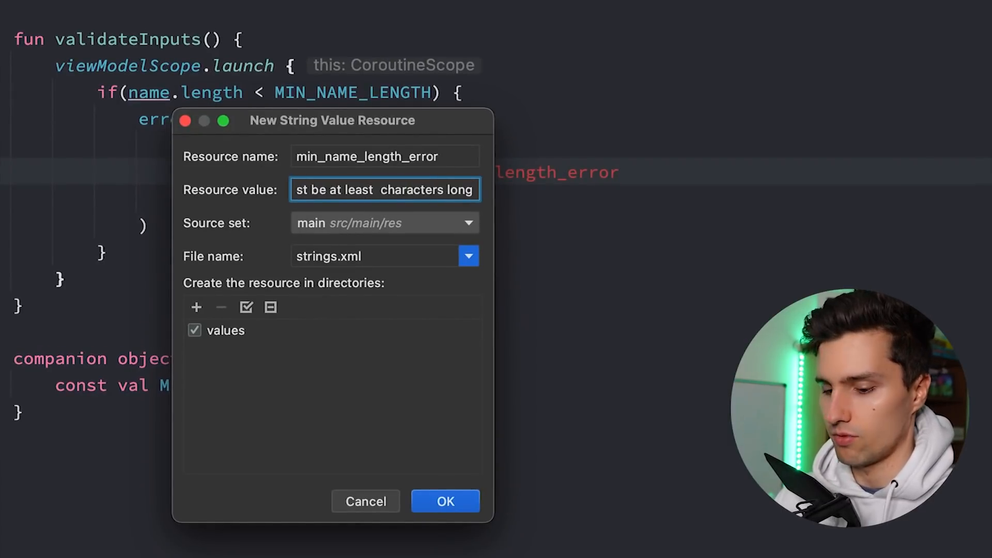
type("%")
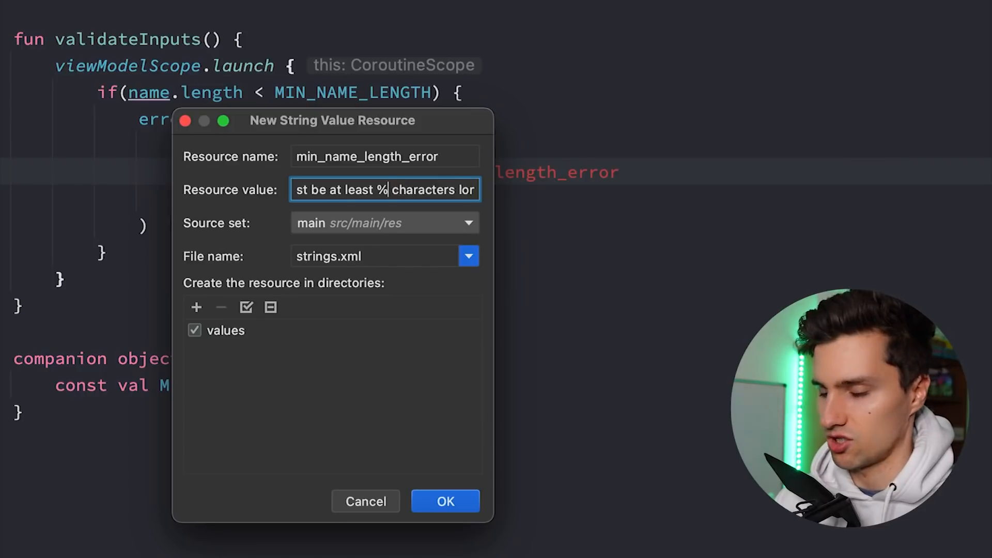
type("d")
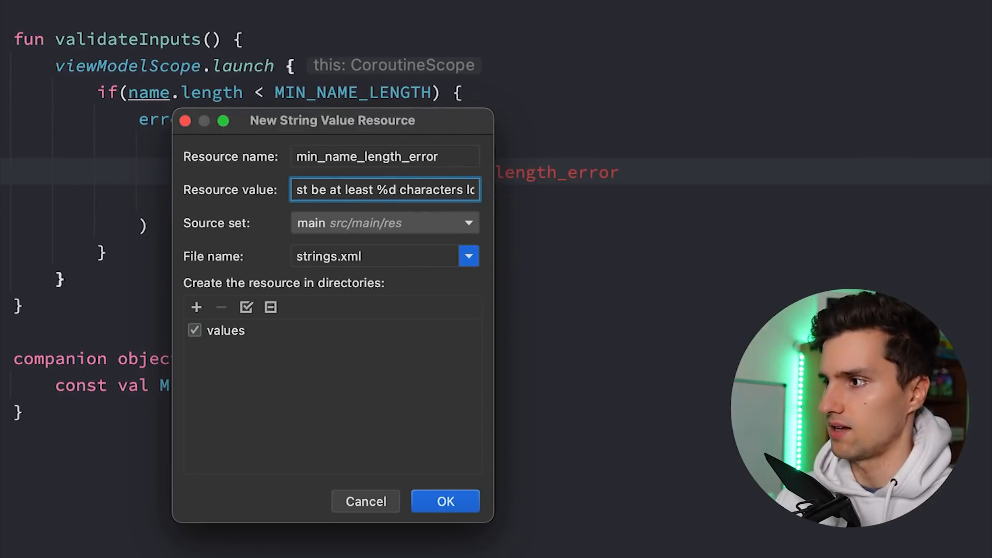
left_click(445, 502)
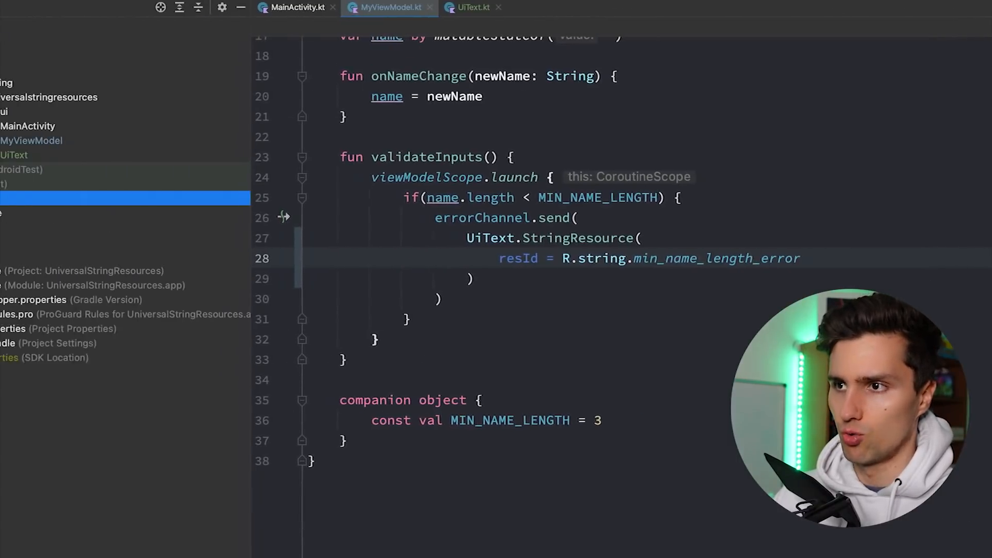
left_click(107, 270)
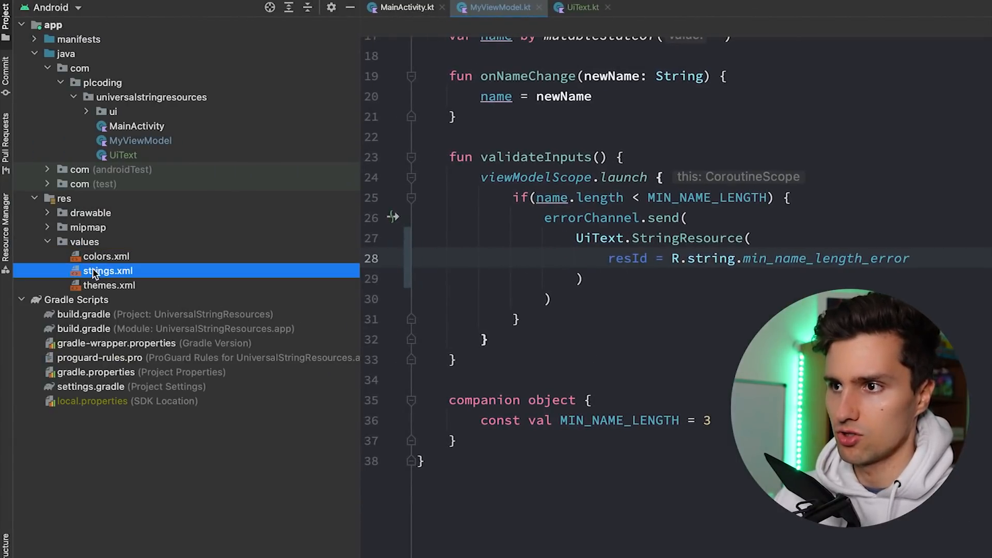
double_click(107, 271)
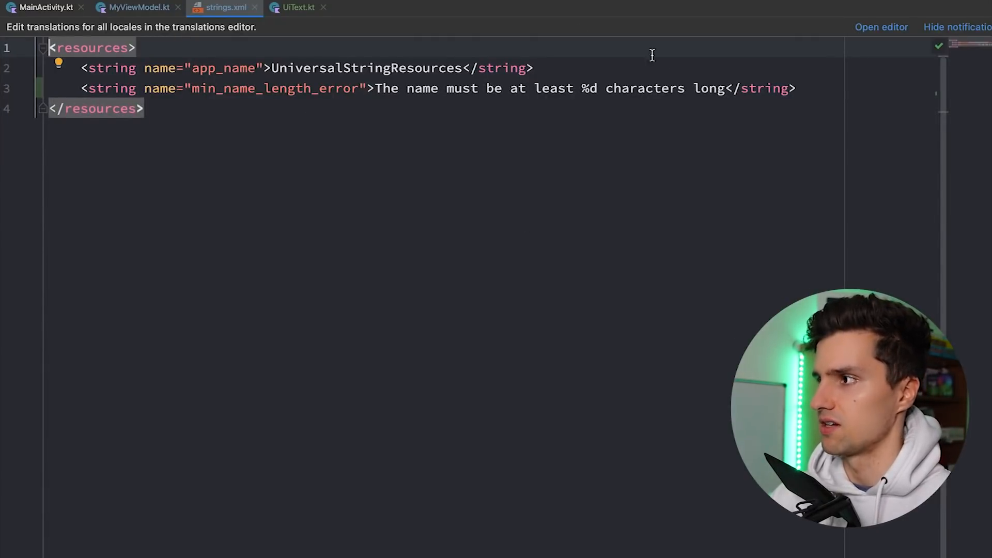
double_click(275, 88)
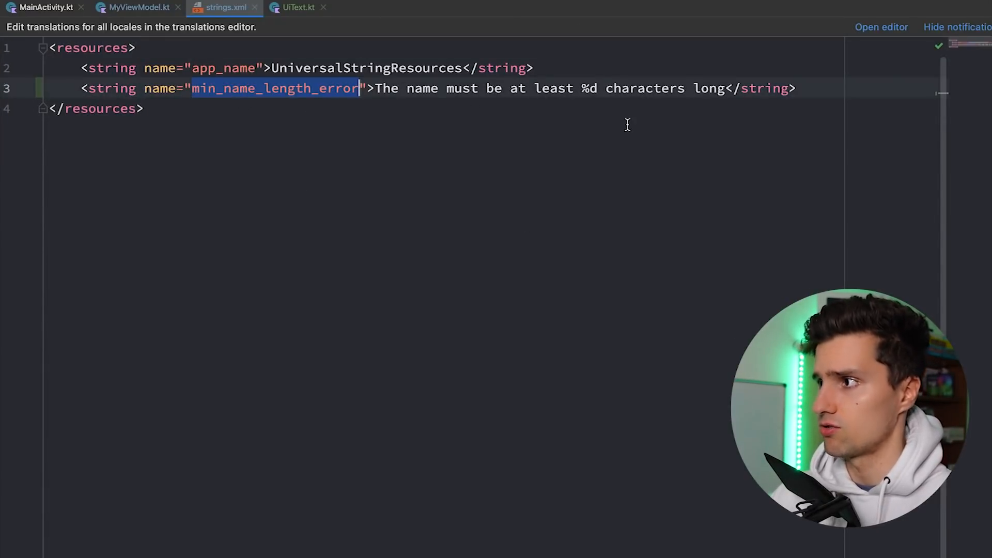
left_click(298, 7)
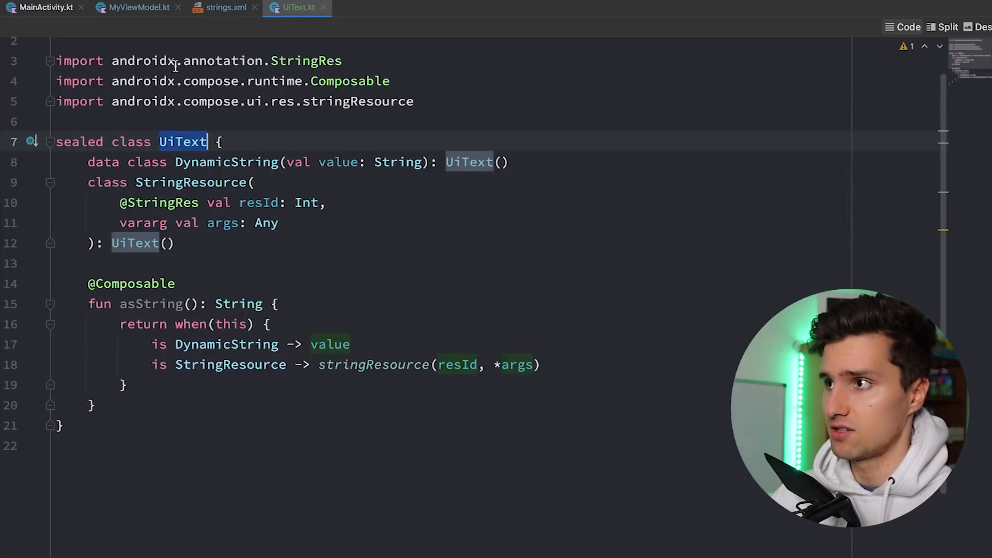
left_click(138, 7)
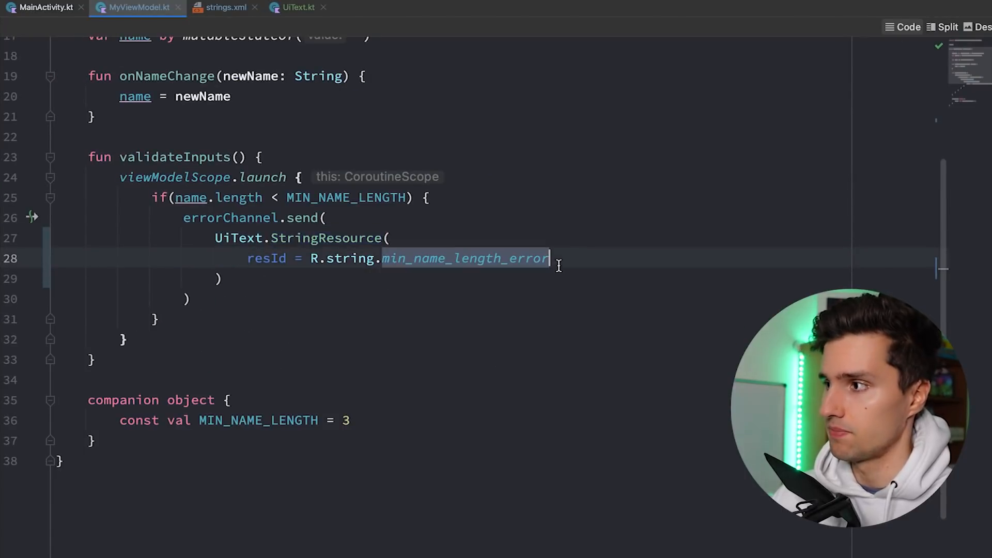
Pass MIN_NAME_LENGTH as the format argument and bring up MainActivity's snackbar code
type(",")
key("Enter")
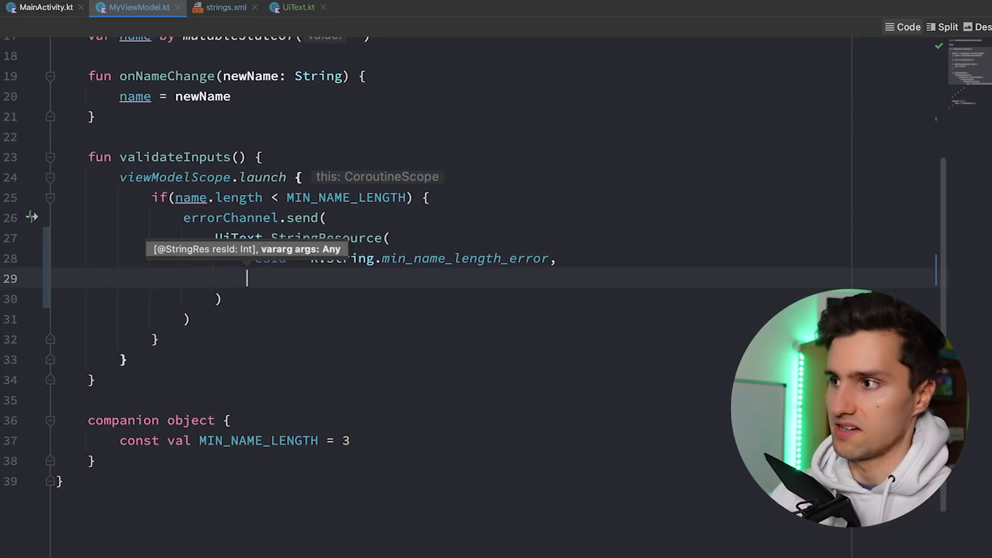
type("MI")
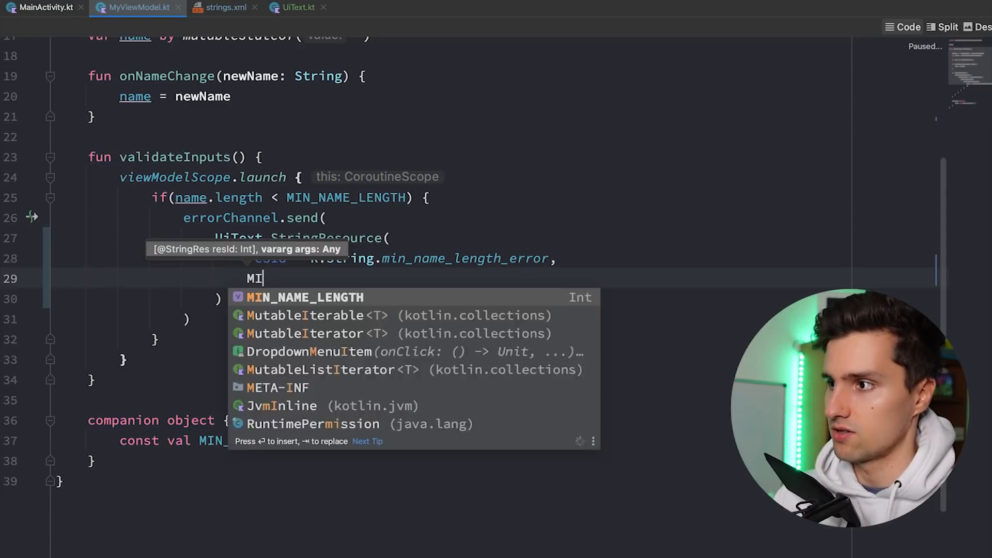
key("Enter")
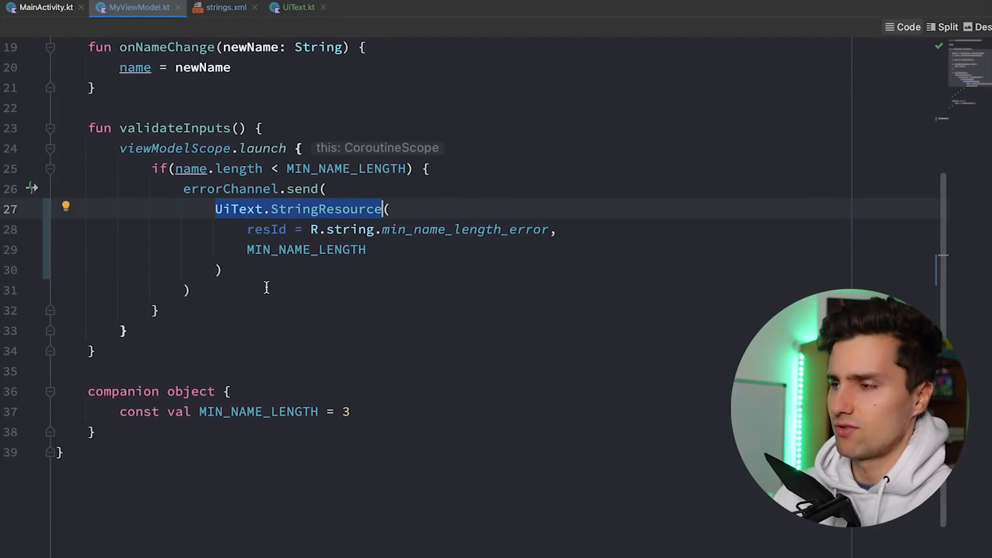
mouse_move(430, 284)
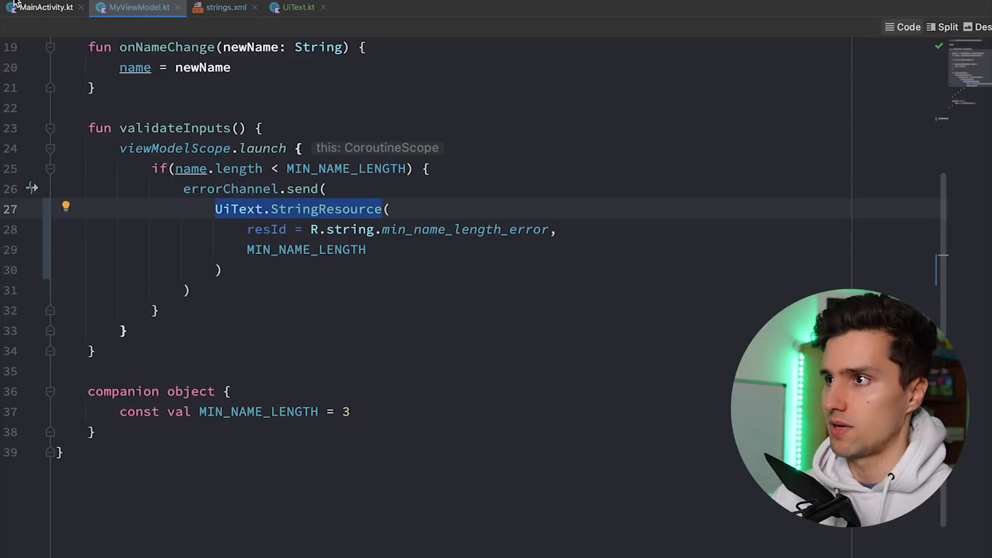
left_click(44, 7)
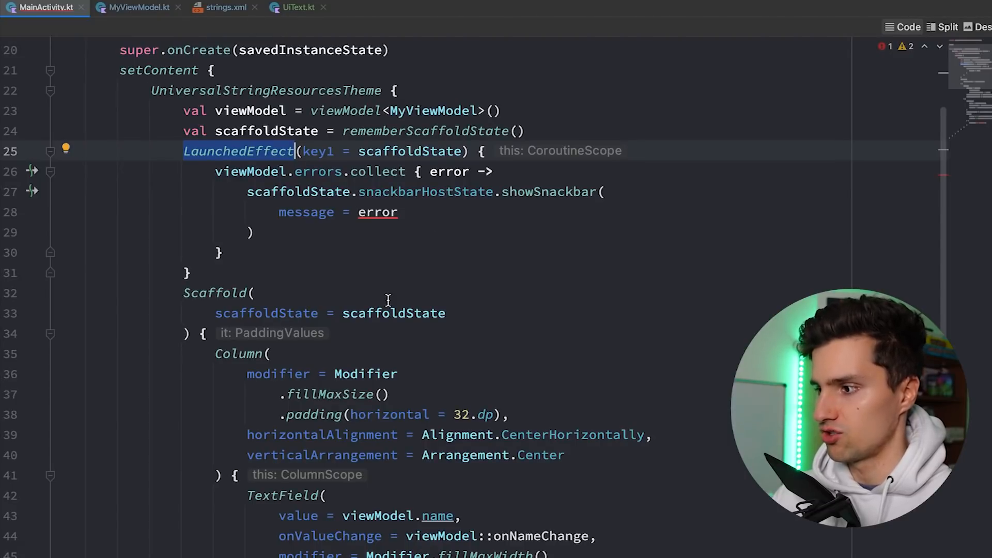
Duplicate asString as a non-composable overload taking context: Context using context.getString
left_click(298, 7)
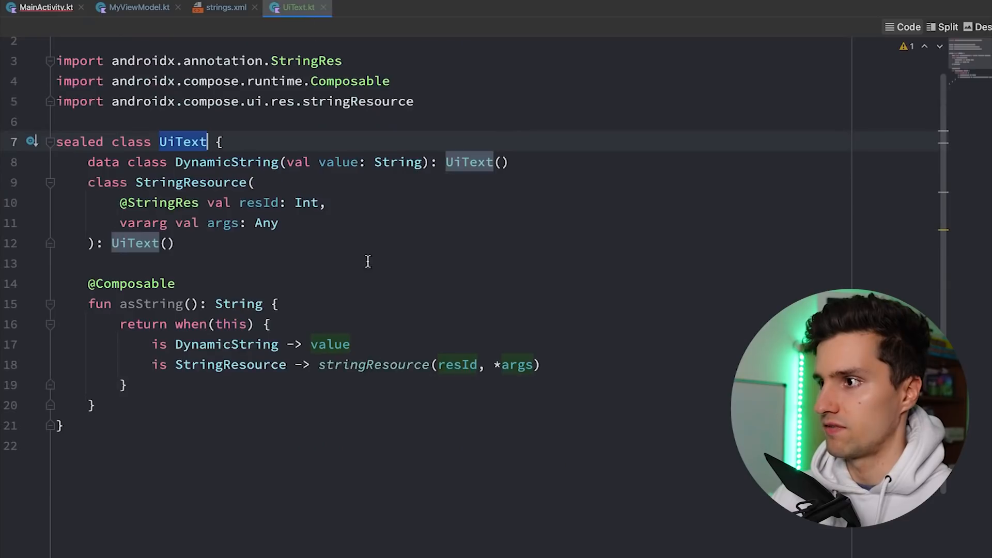
scroll("down", 3)
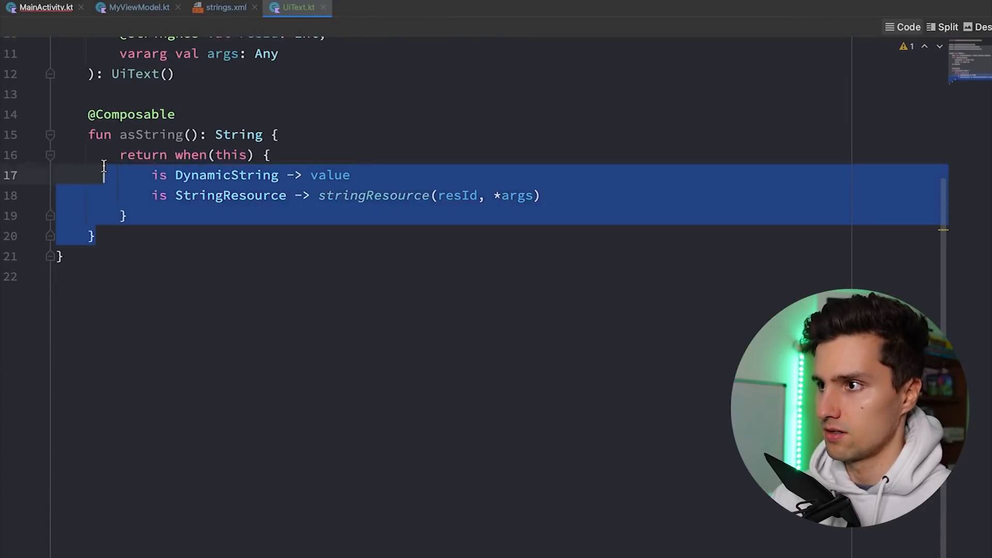
left_click(95, 236)
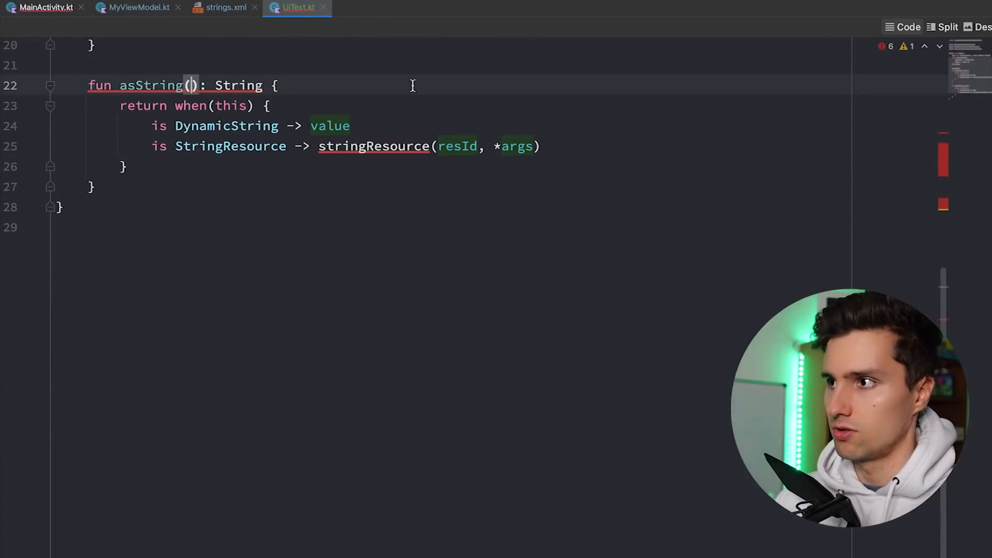
type("context:")
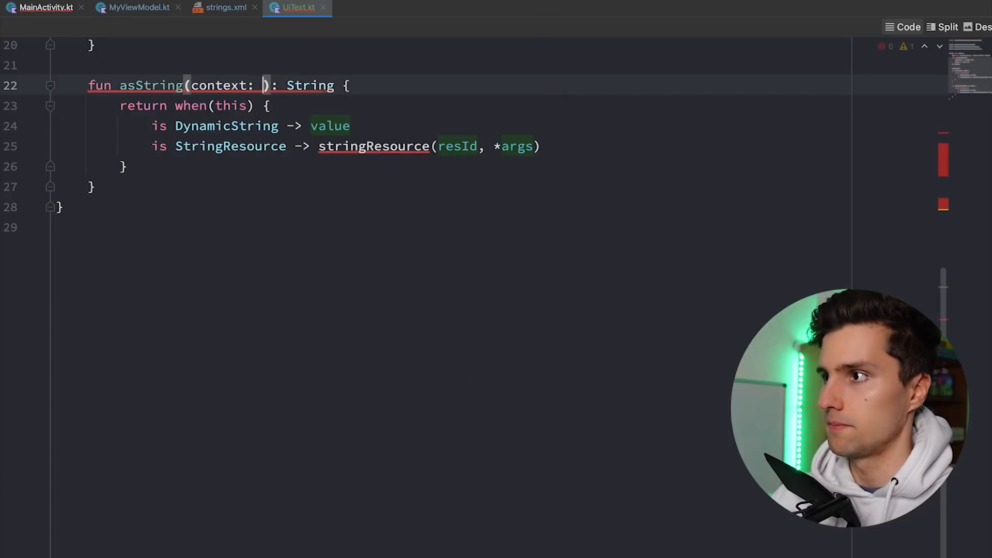
type("Context")
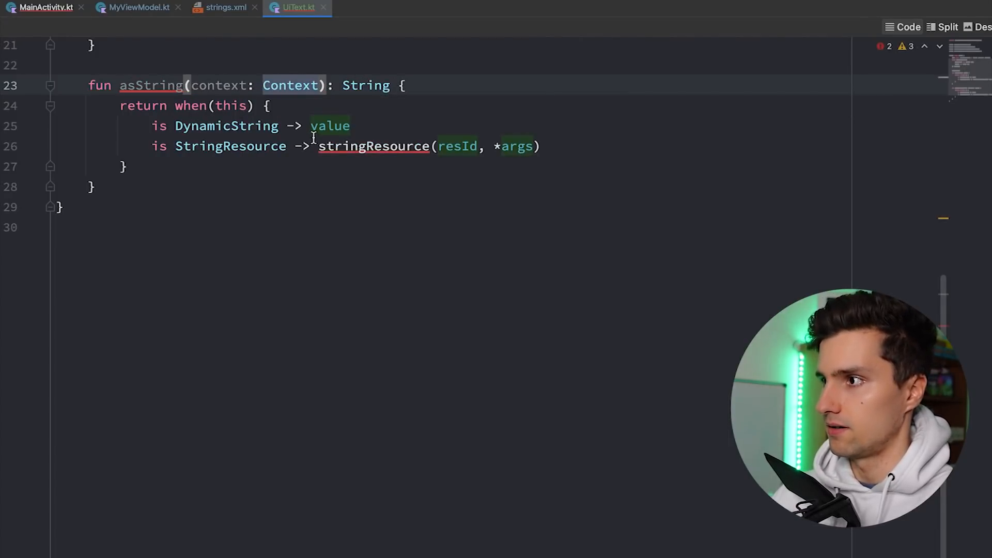
type("const")
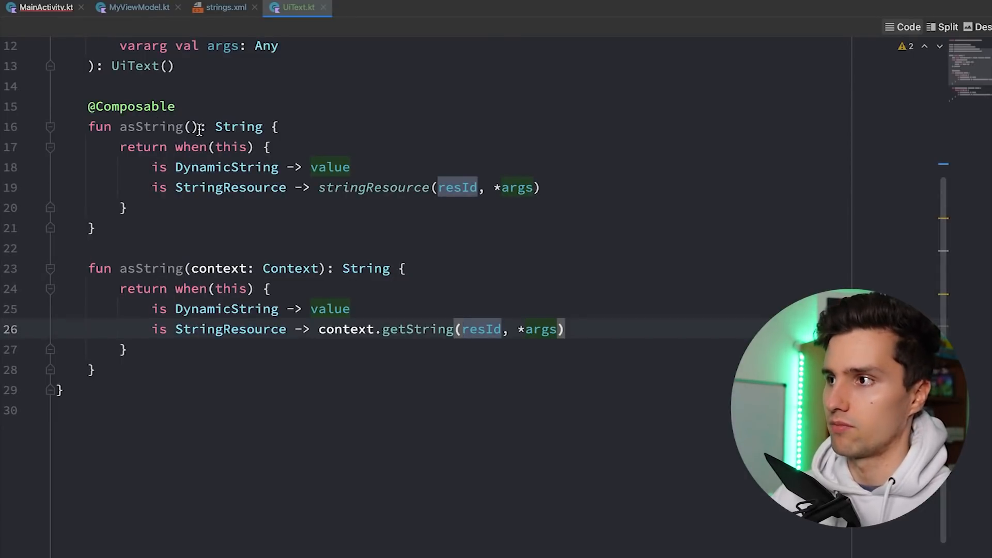
scroll("down", 3)
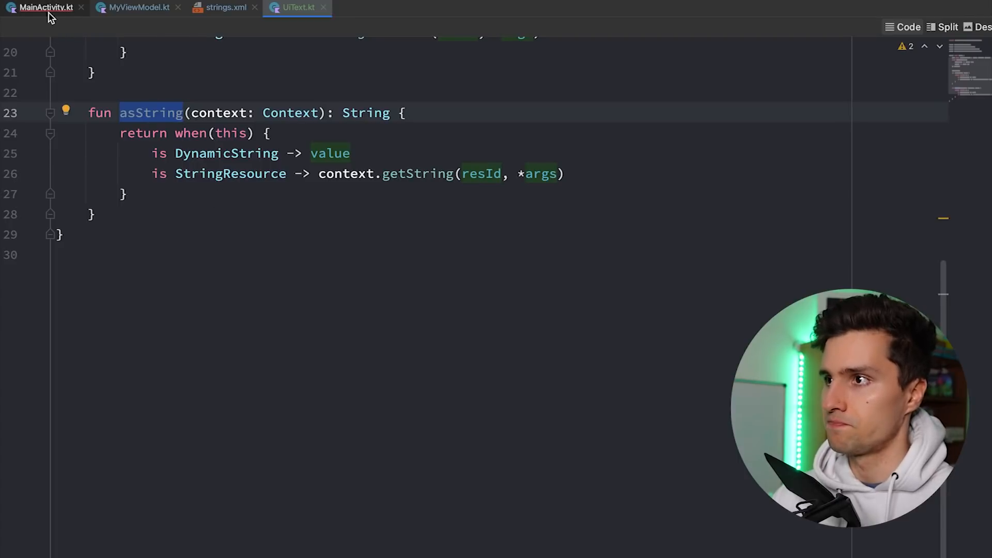
In MainActivity.kt, add val context = LocalContext.current
left_click(45, 7)
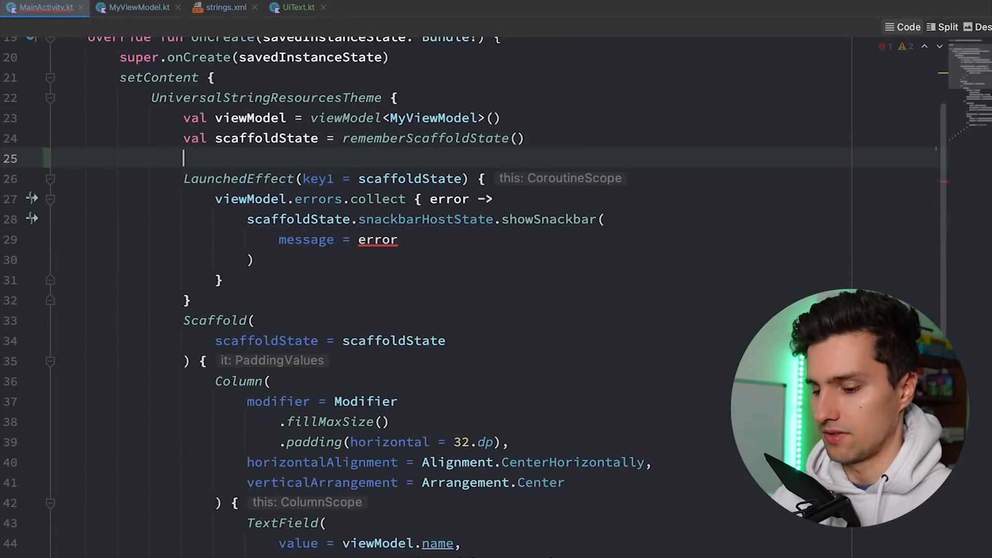
type("val context =")
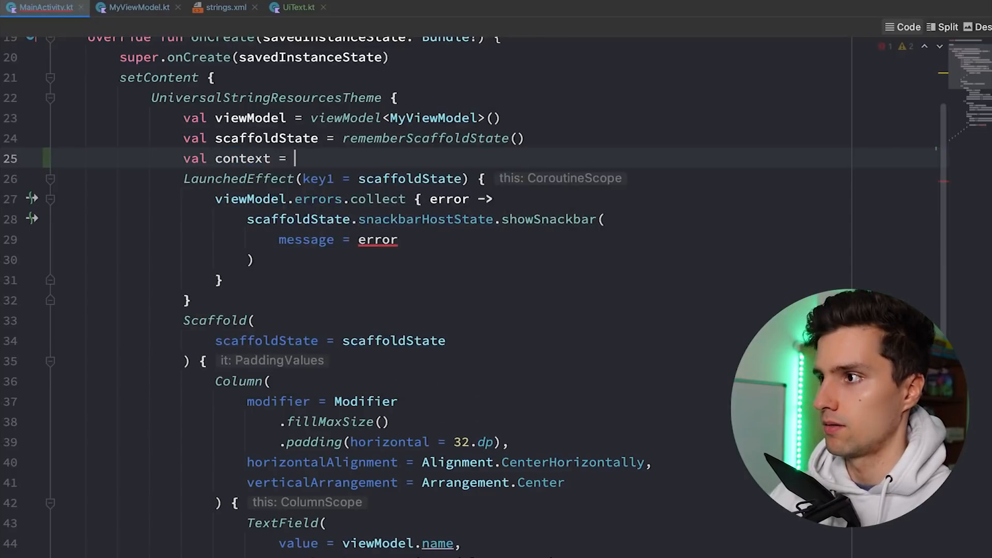
type("LocalContext")
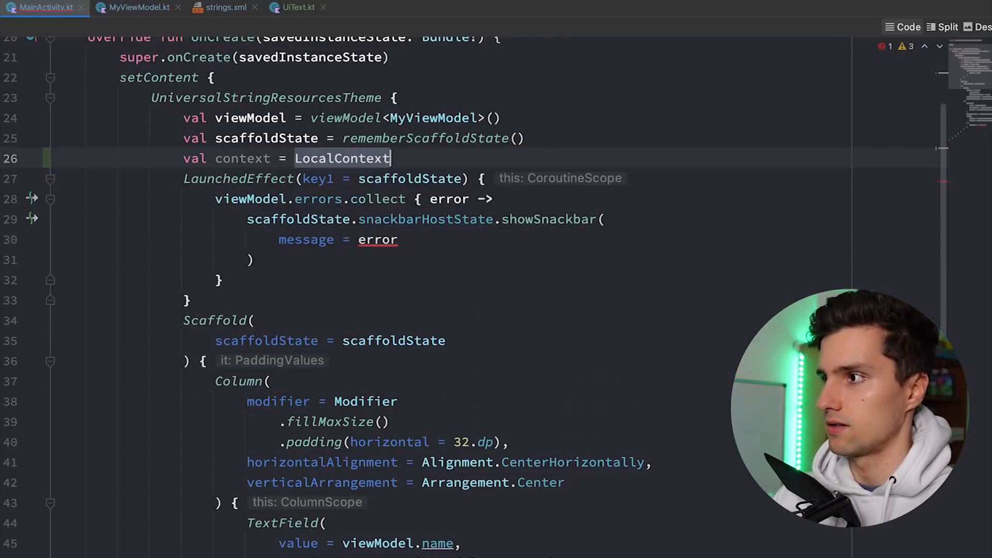
type(".current")
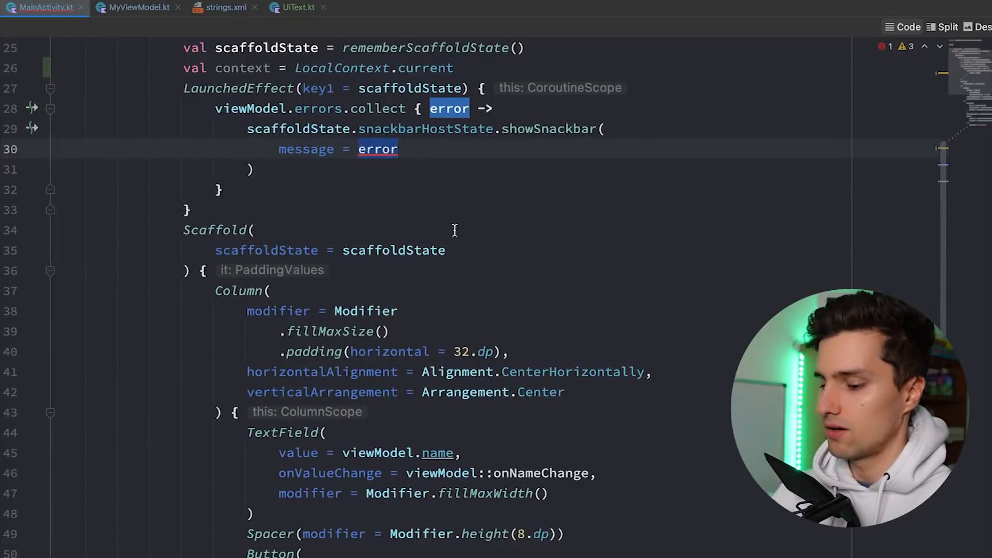
Make the snackbar message error.asString(context)
key("Delete")
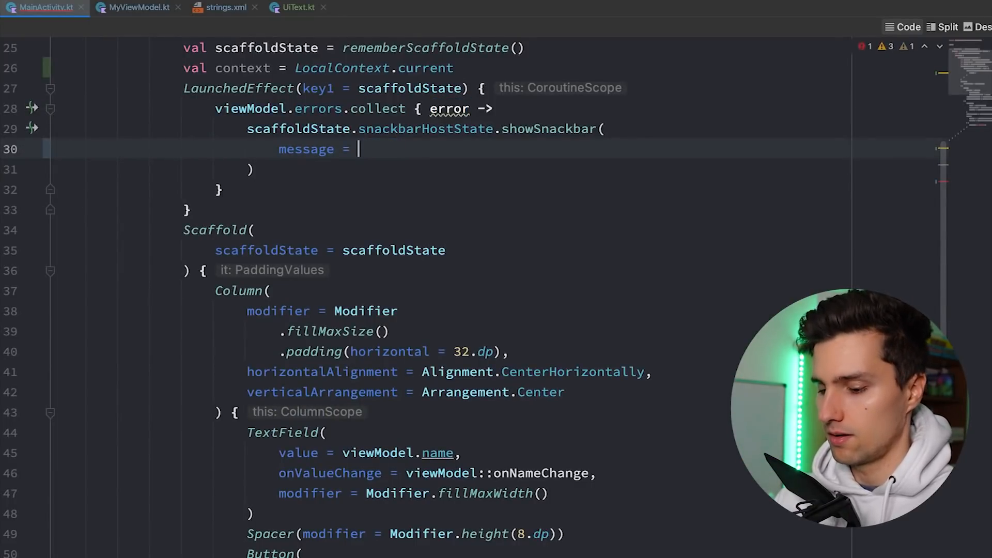
type("error.asst")
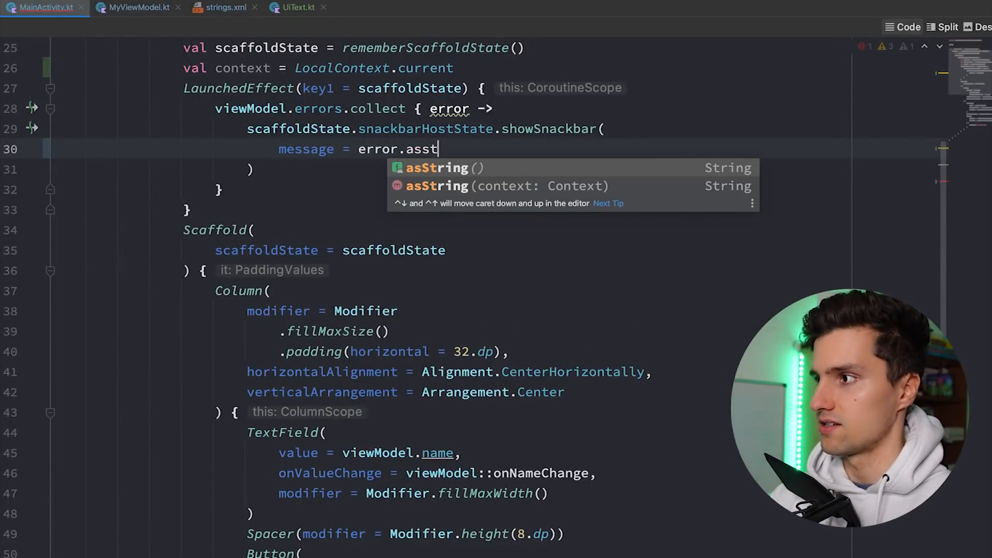
type("r")
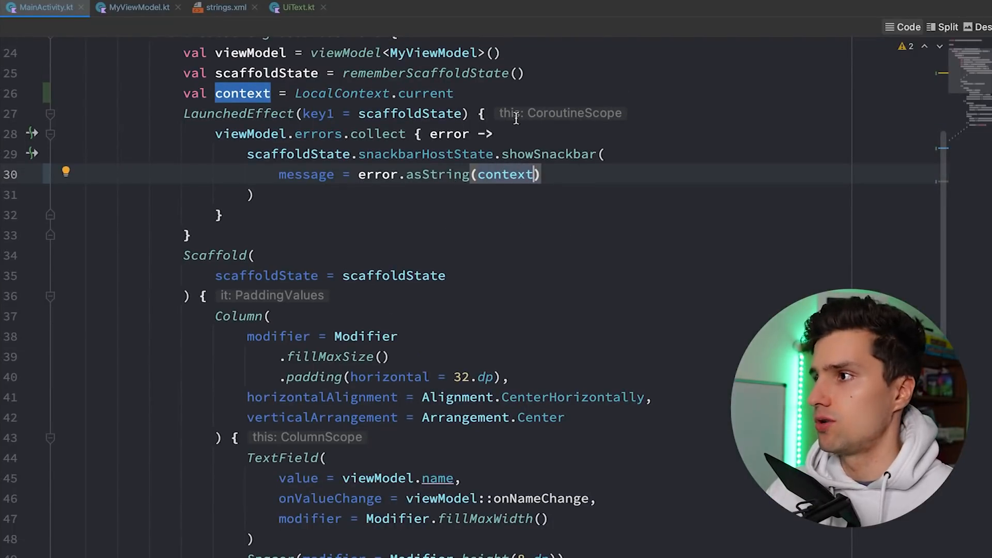
left_click(137, 6)
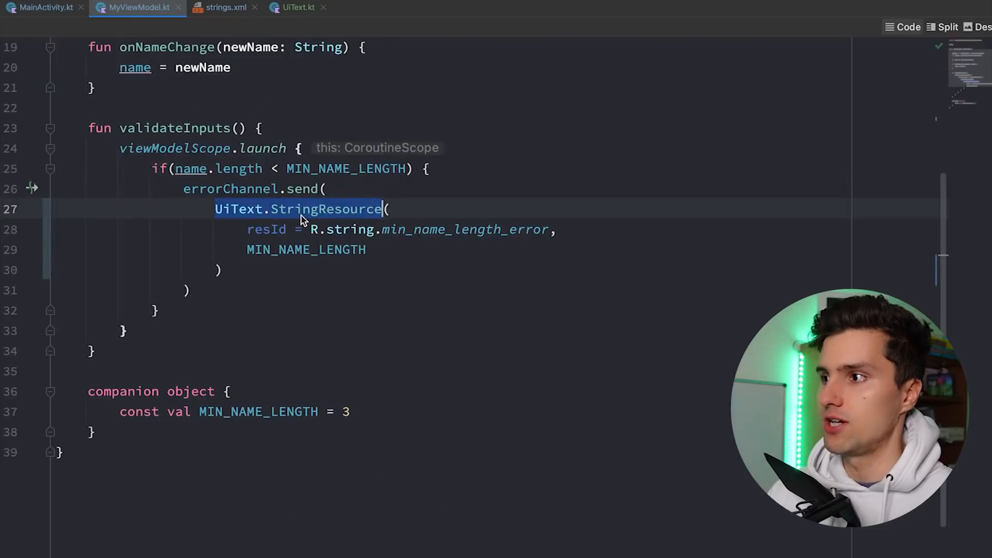